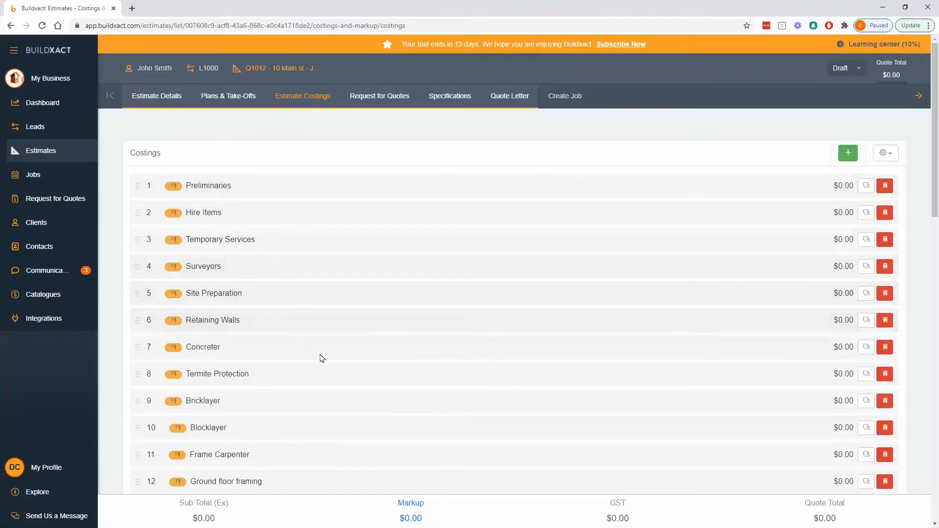
mouse_move(299, 368)
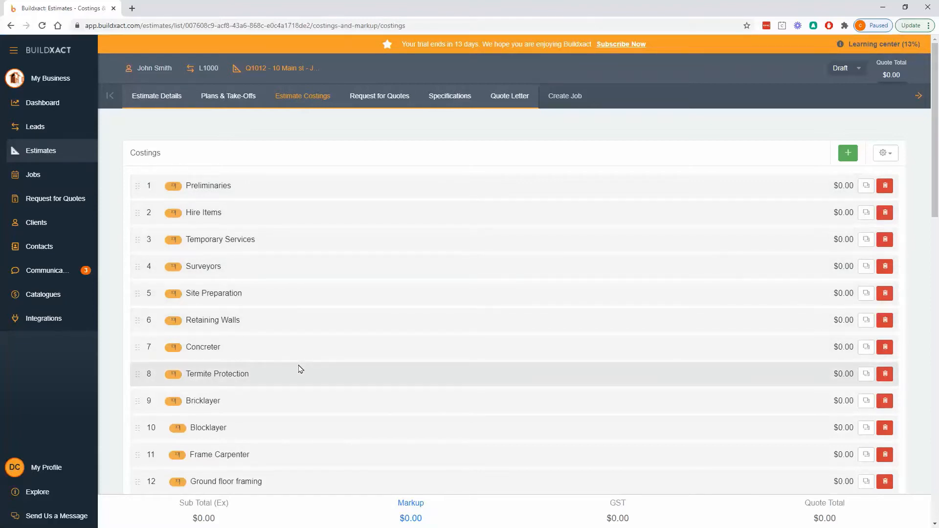
mouse_move(266, 288)
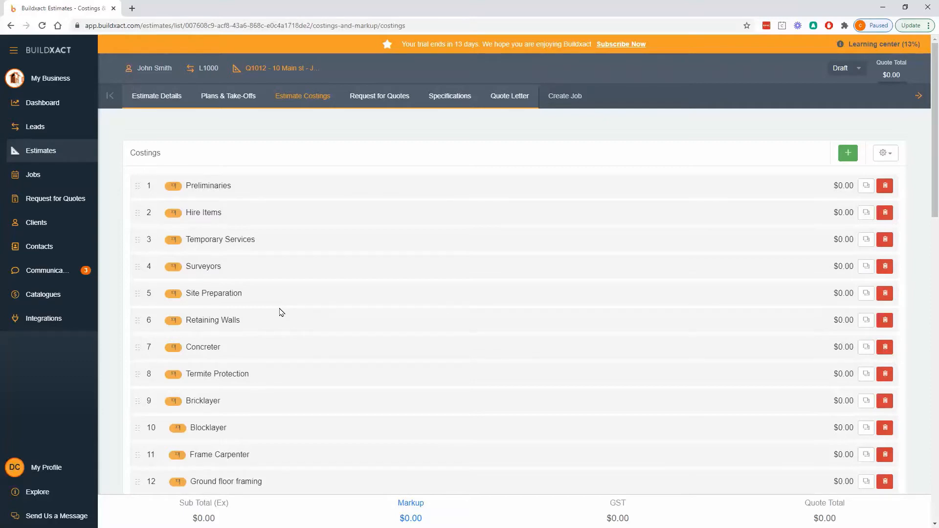
mouse_move(268, 377)
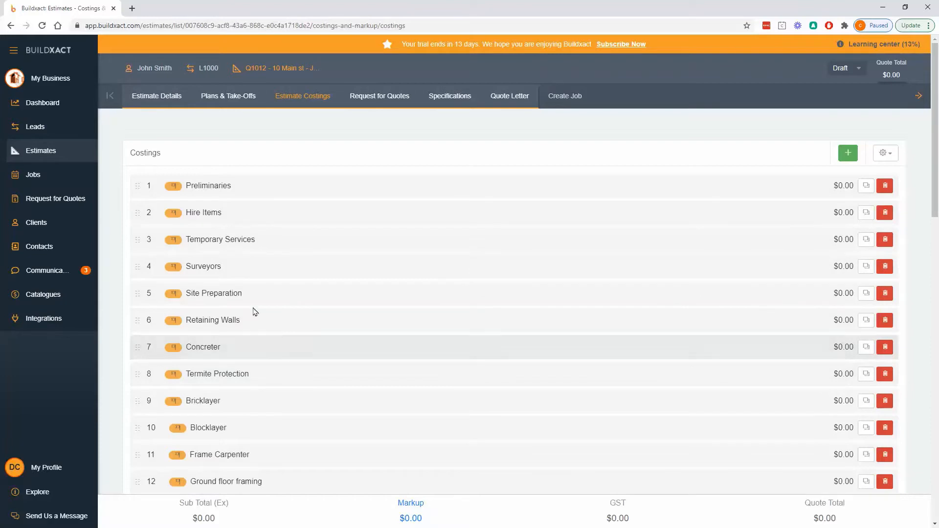
mouse_move(289, 194)
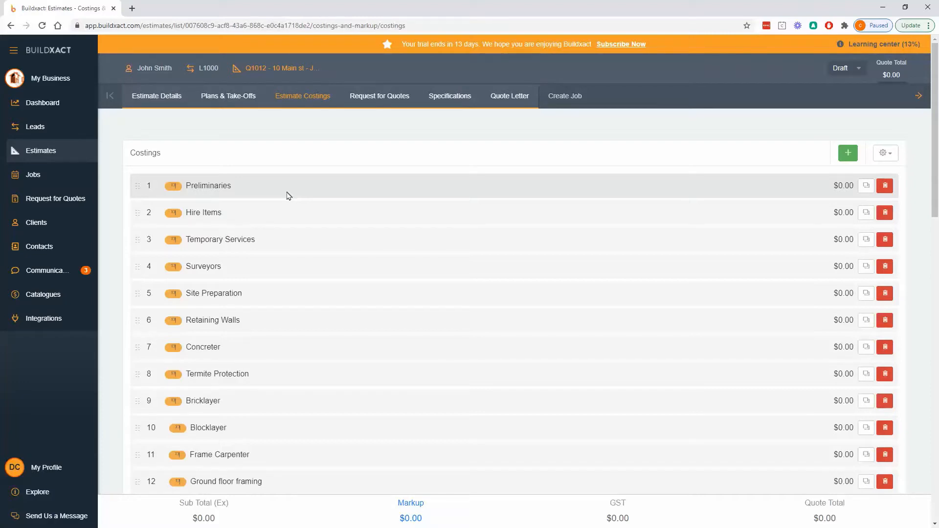
mouse_move(848, 152)
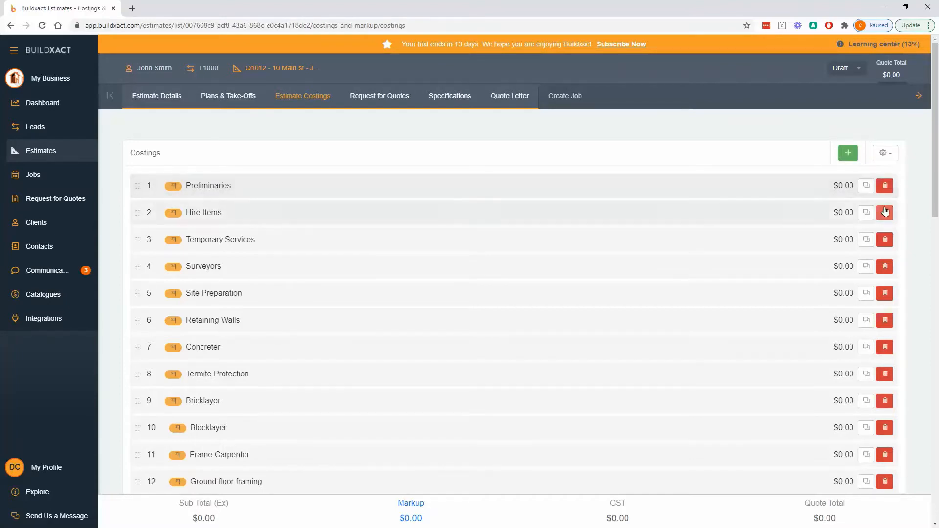
mouse_move(885, 213)
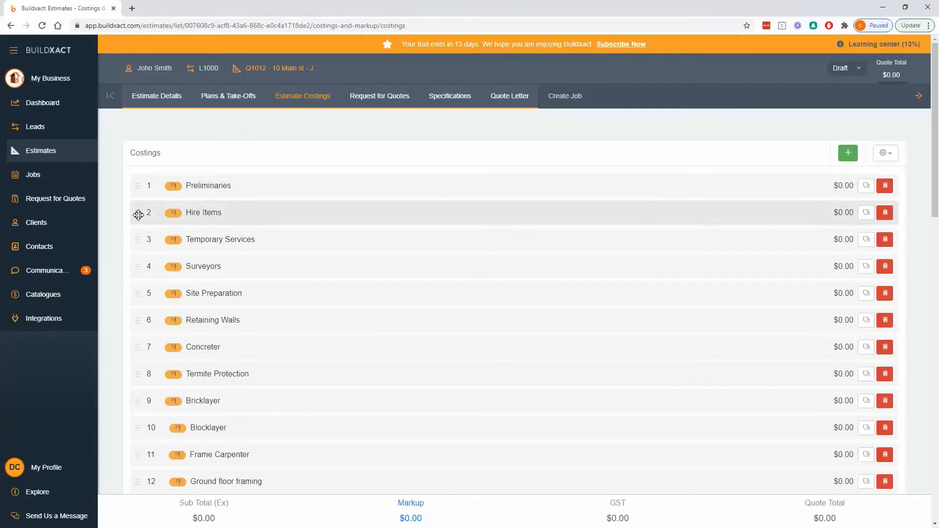
Keep Hire Items as the second category after a reorder attempt, then expand its line items.
drag(138, 212, 139, 251)
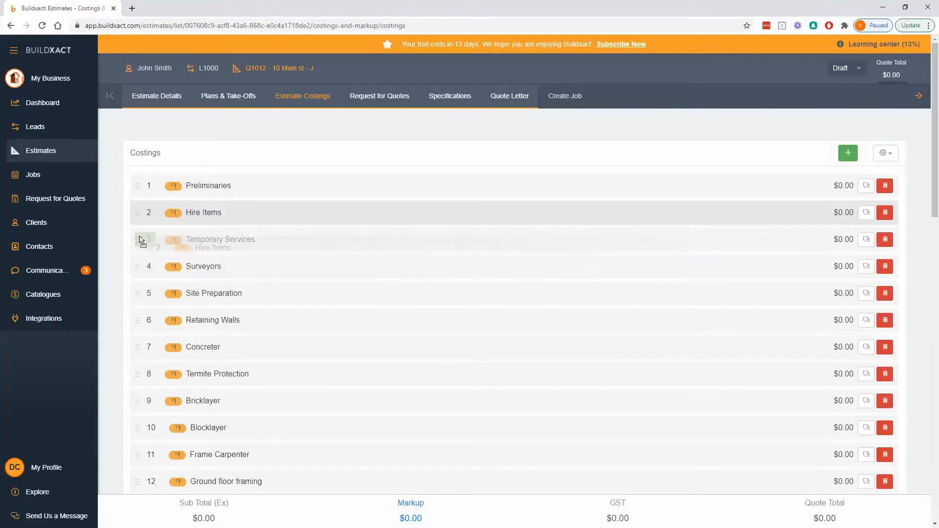
drag(142, 240, 142, 212)
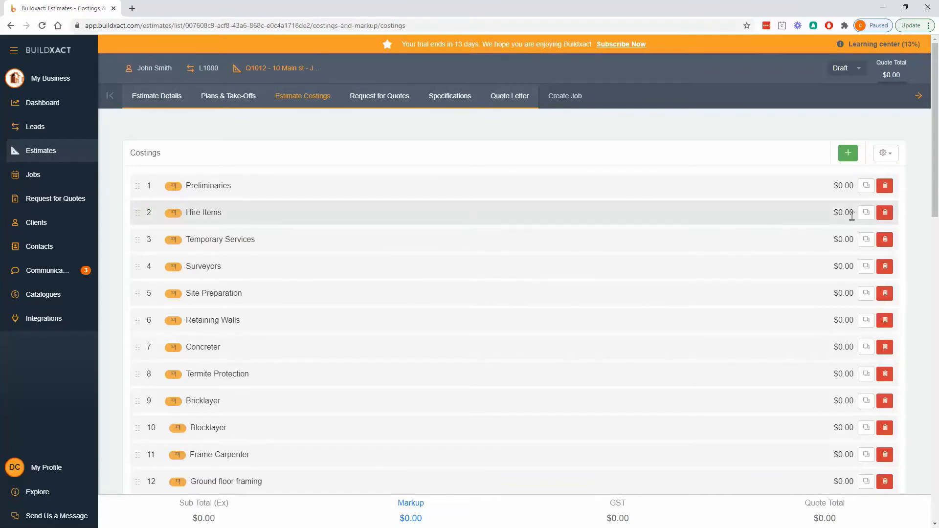
mouse_move(865, 213)
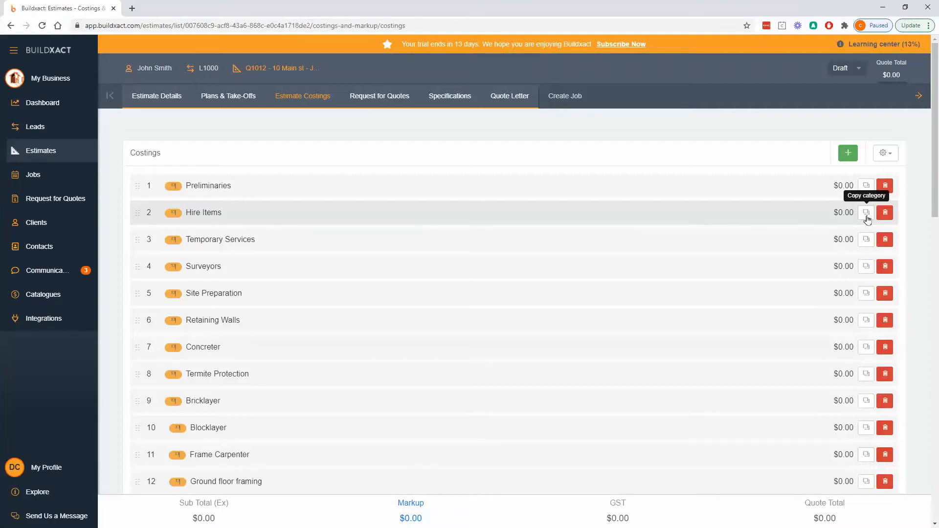
mouse_move(846, 225)
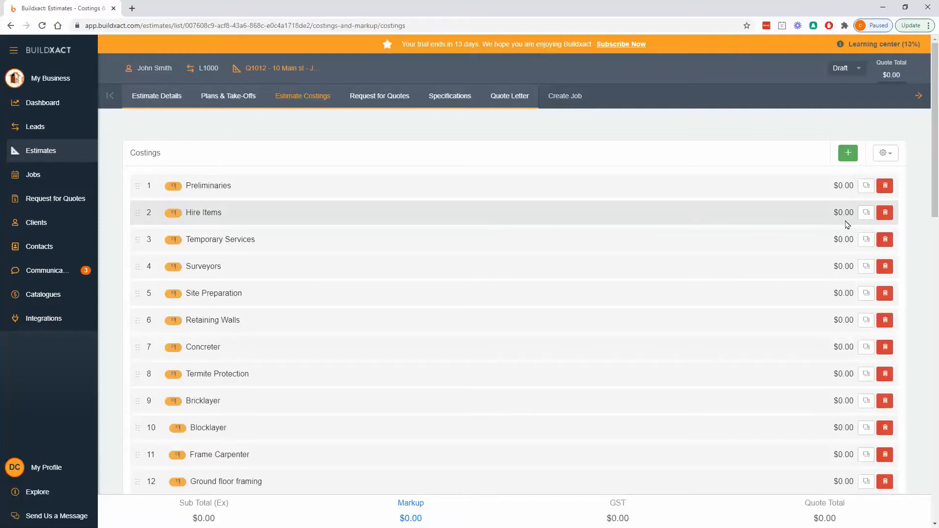
mouse_move(645, 214)
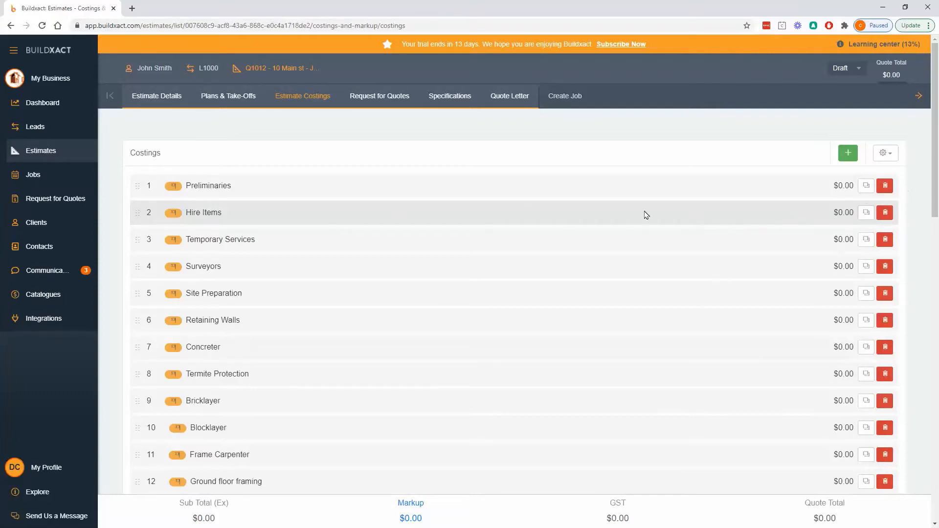
click(204, 212)
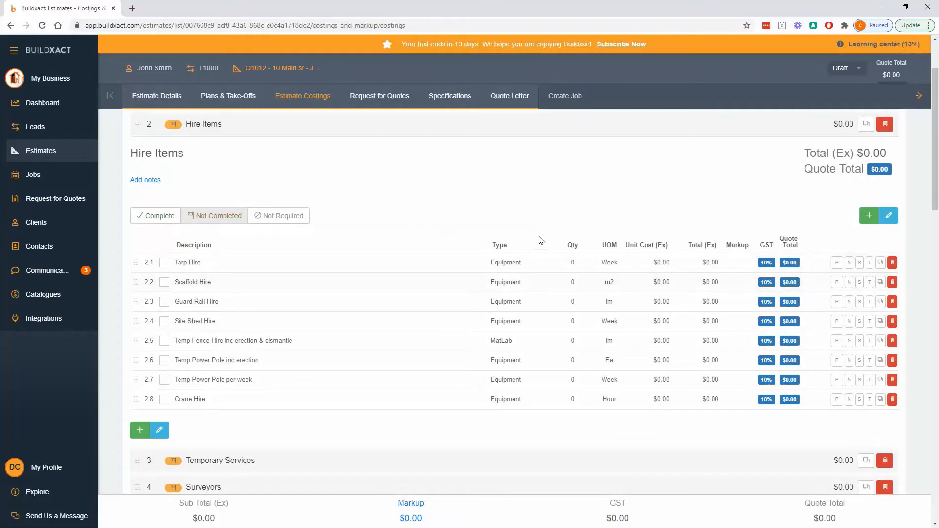
mouse_move(369, 143)
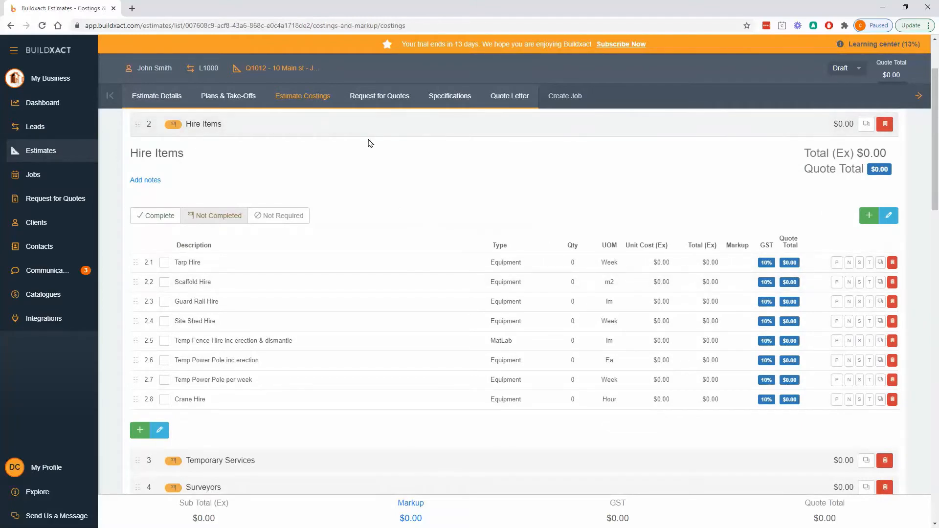
mouse_move(869, 301)
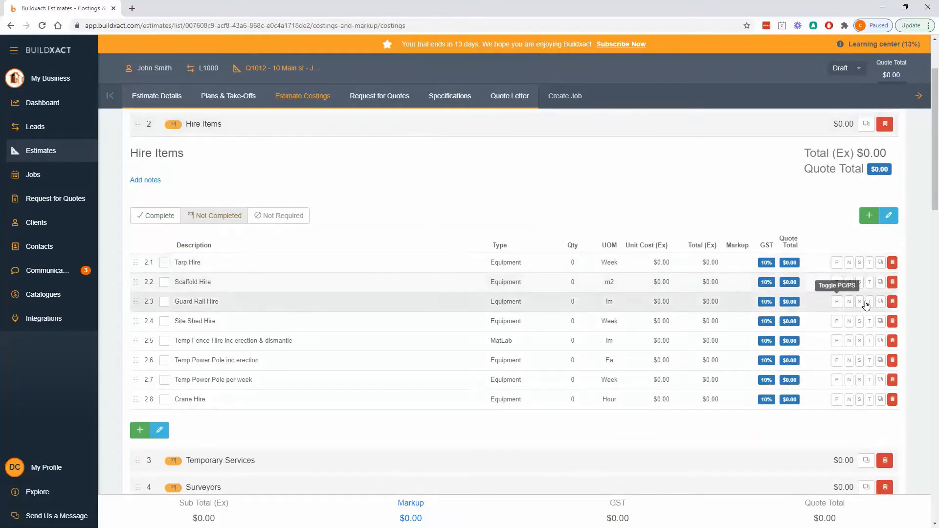
mouse_move(893, 282)
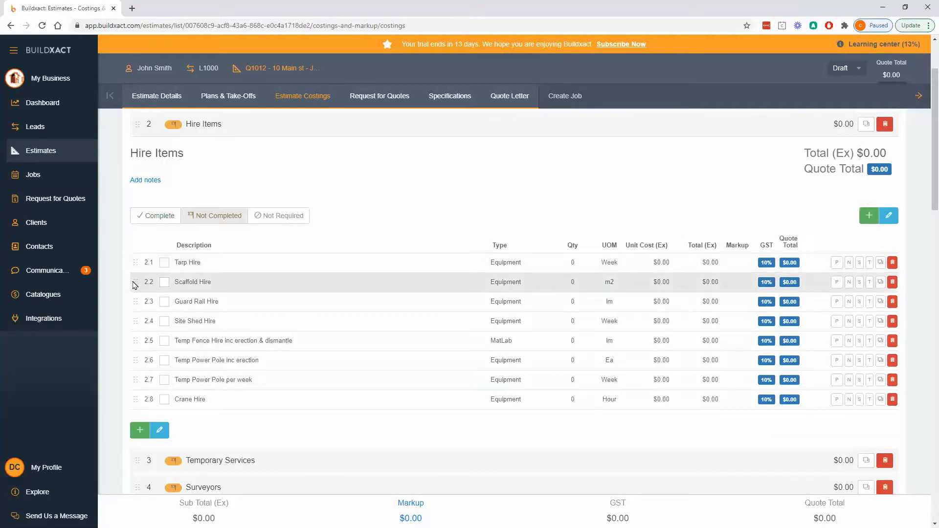
mouse_move(206, 196)
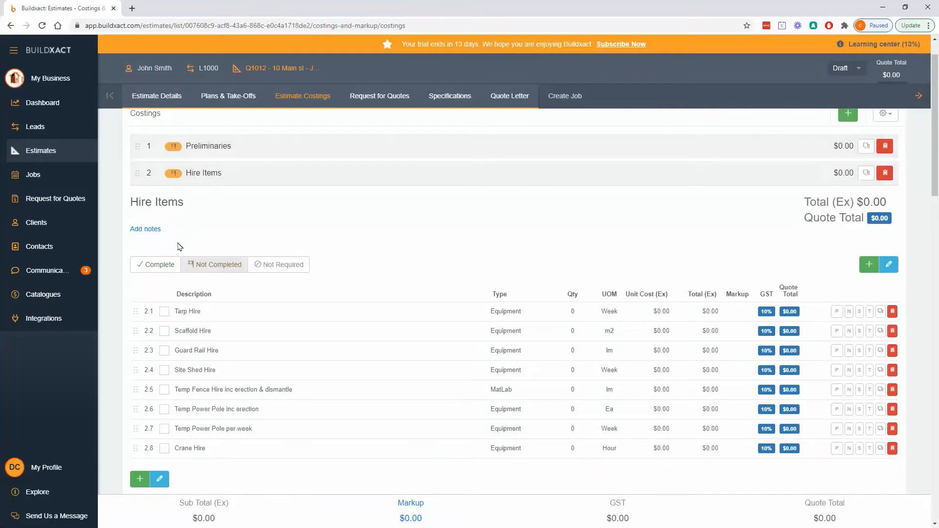
mouse_move(183, 249)
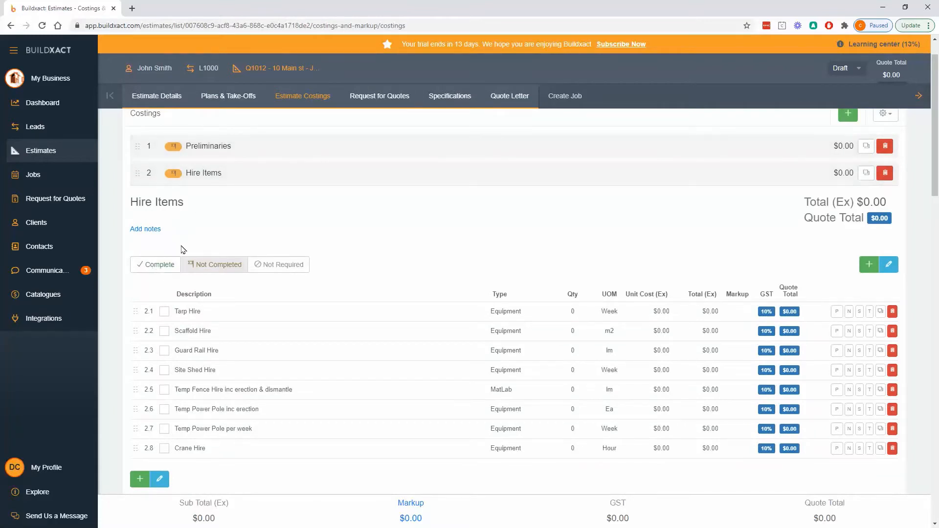
mouse_move(173, 174)
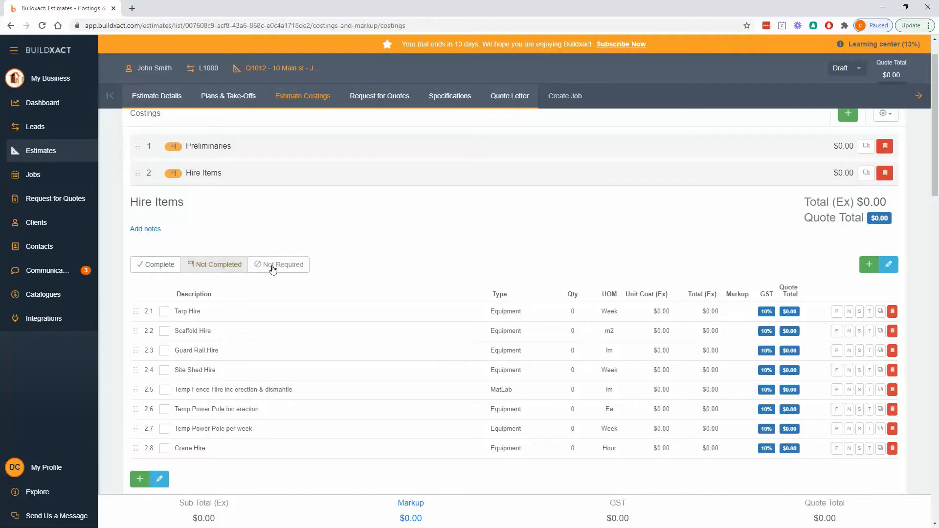
mouse_move(238, 244)
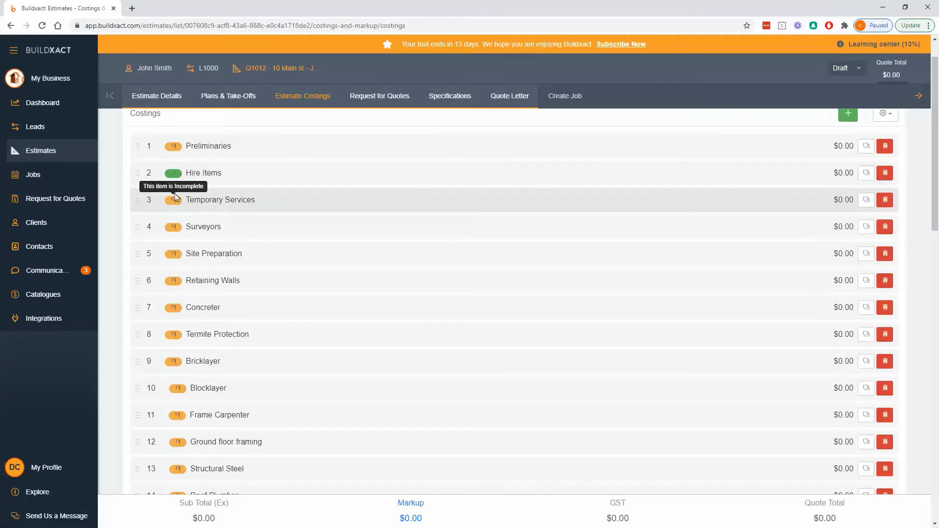
Reopen Hire Items and mark it Not Required so it shows struck through at $0.00.
click(203, 173)
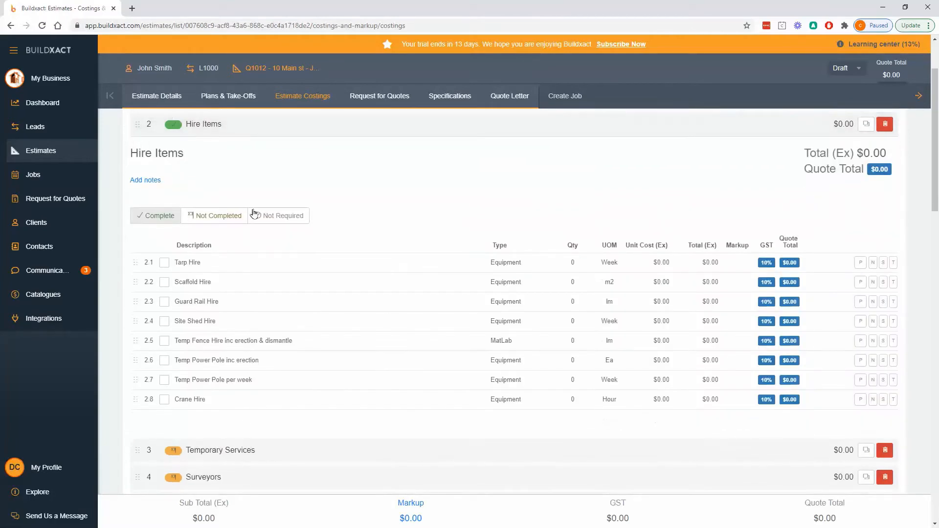
mouse_move(282, 215)
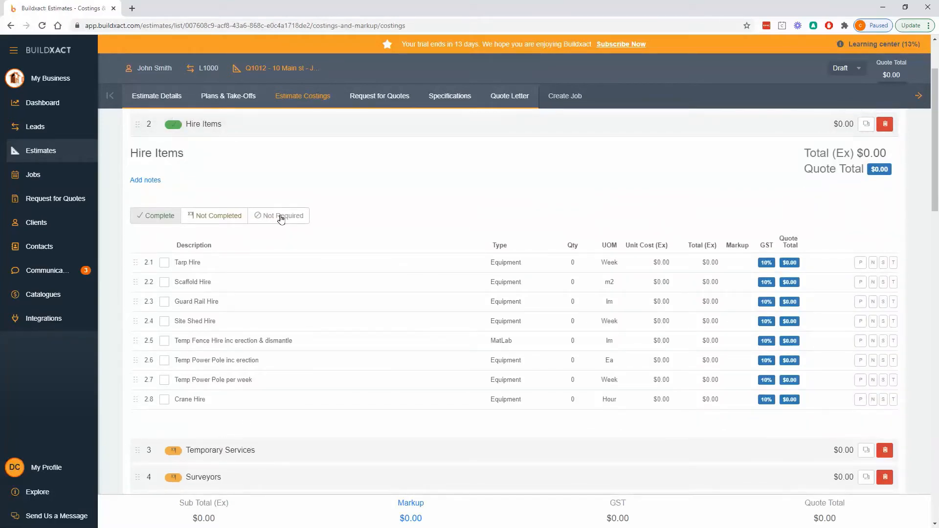
mouse_move(173, 124)
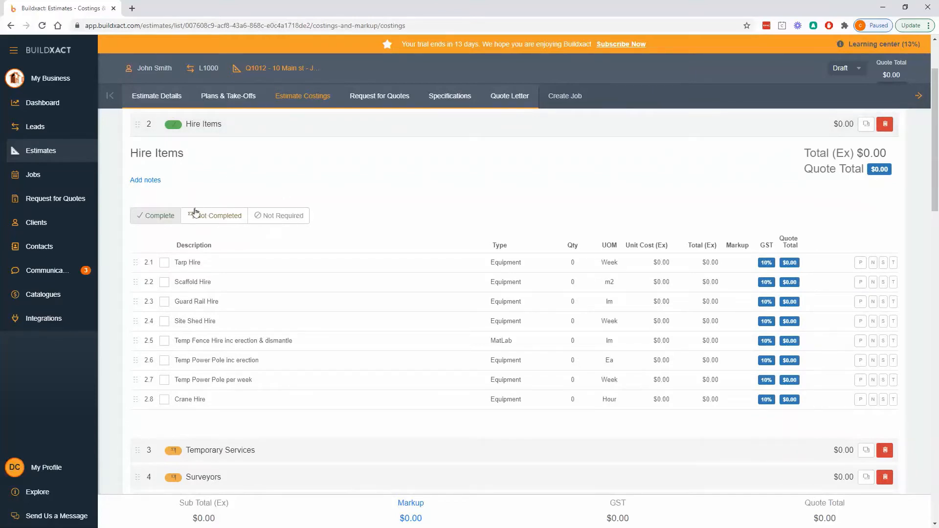
click(160, 215)
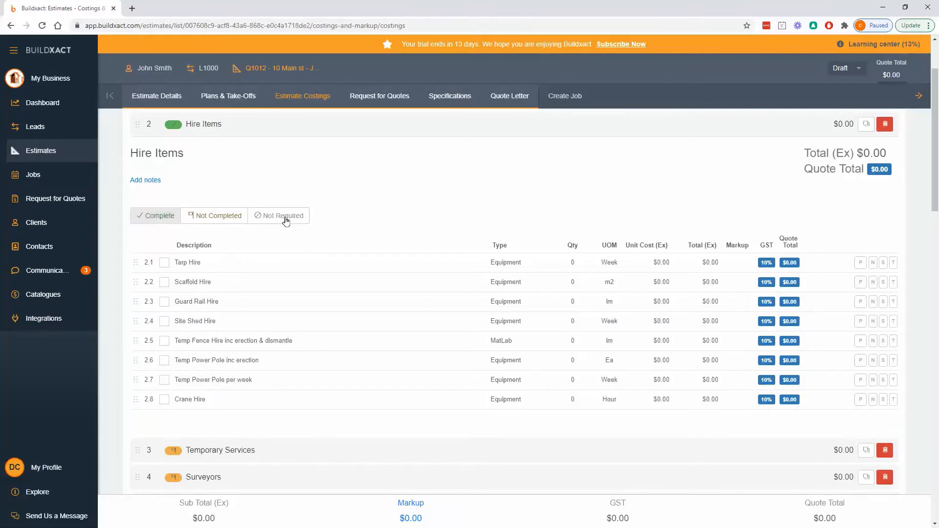
click(173, 124)
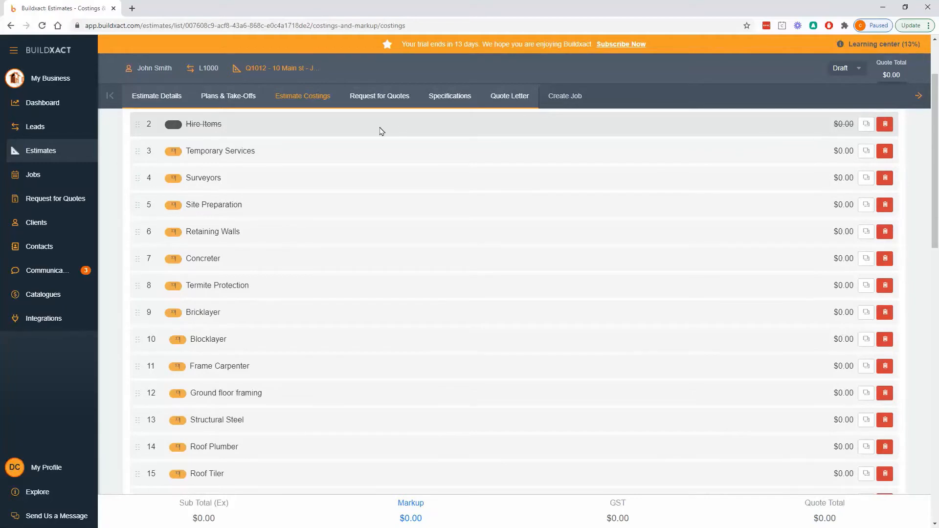
mouse_move(885, 125)
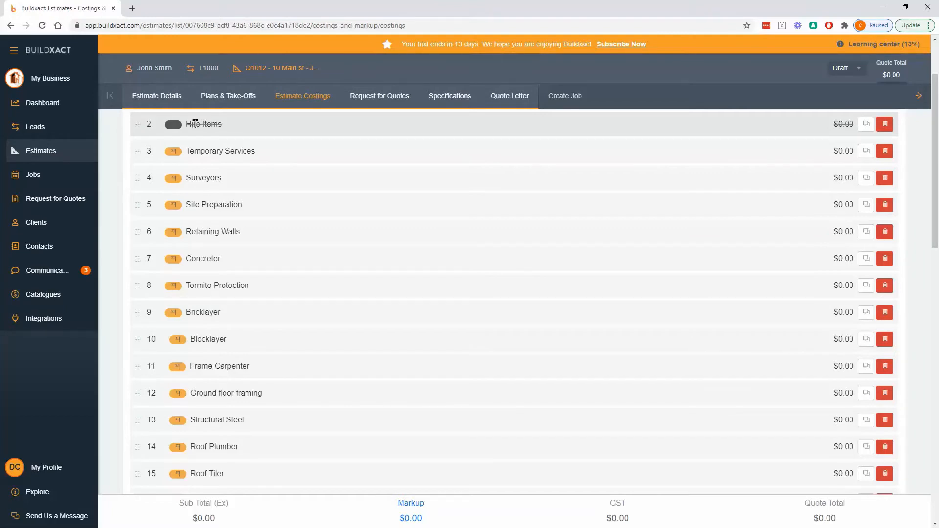
Return Hire Items to not completed and expand Preliminaries to list Building Permit and Soil Tests.
click(203, 125)
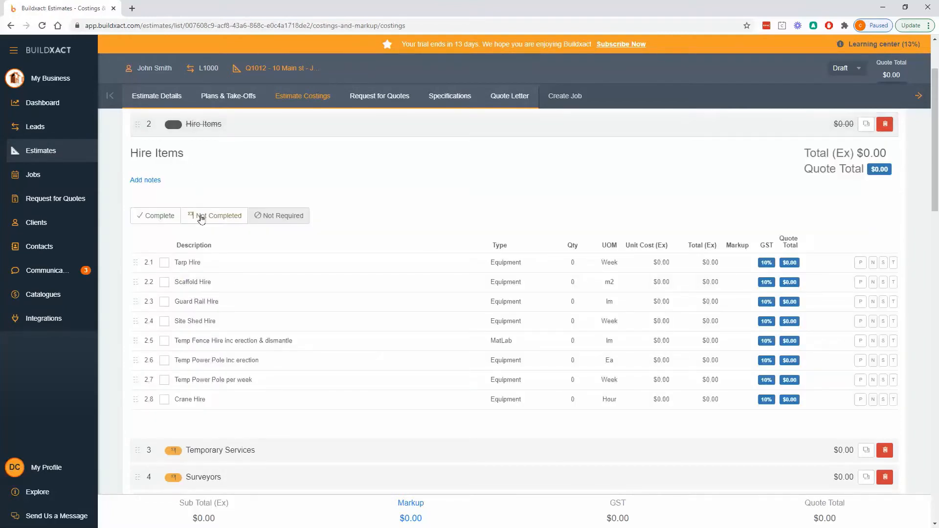
click(218, 215)
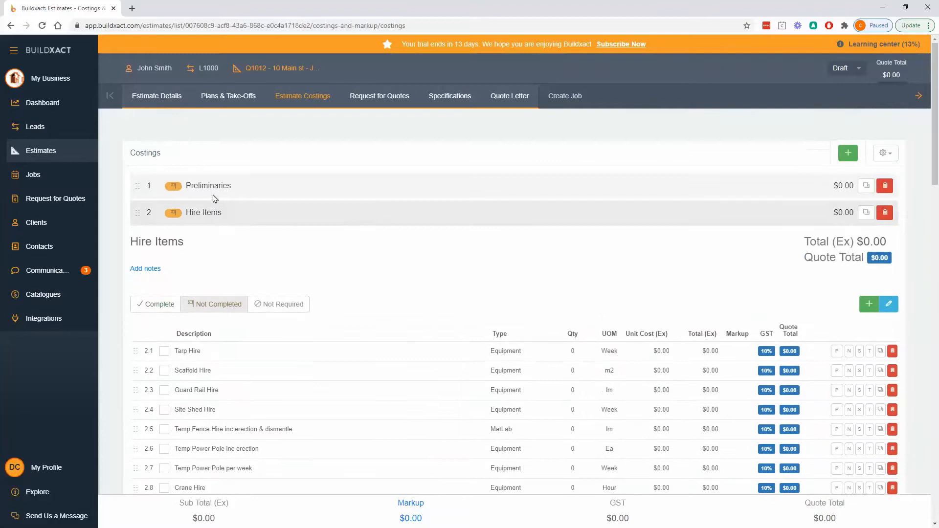
click(209, 185)
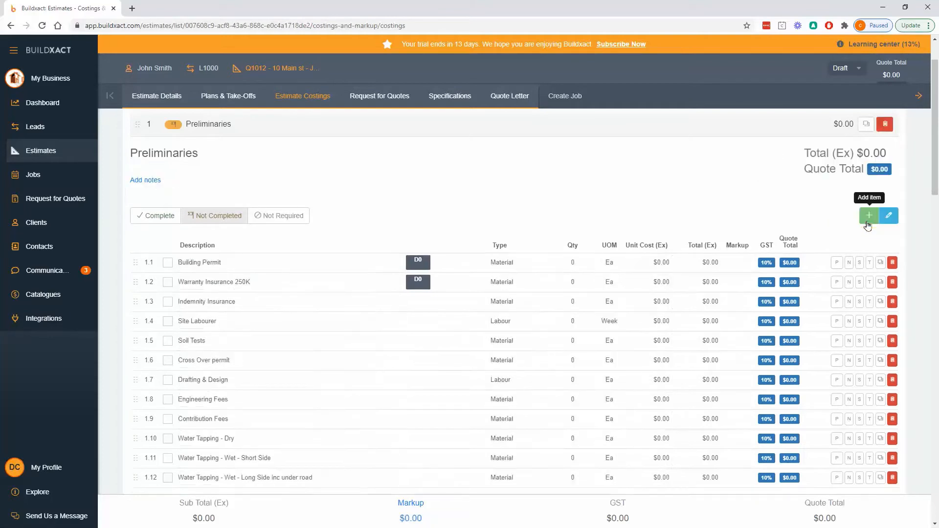
mouse_move(890, 215)
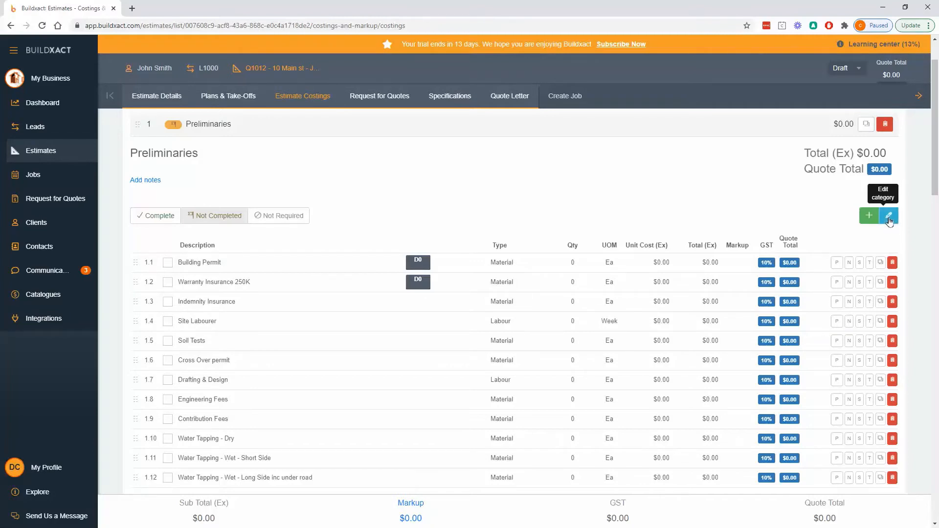
Edit Preliminaries and cost Building Permit at quantity 1, unit cost $600.
click(889, 215)
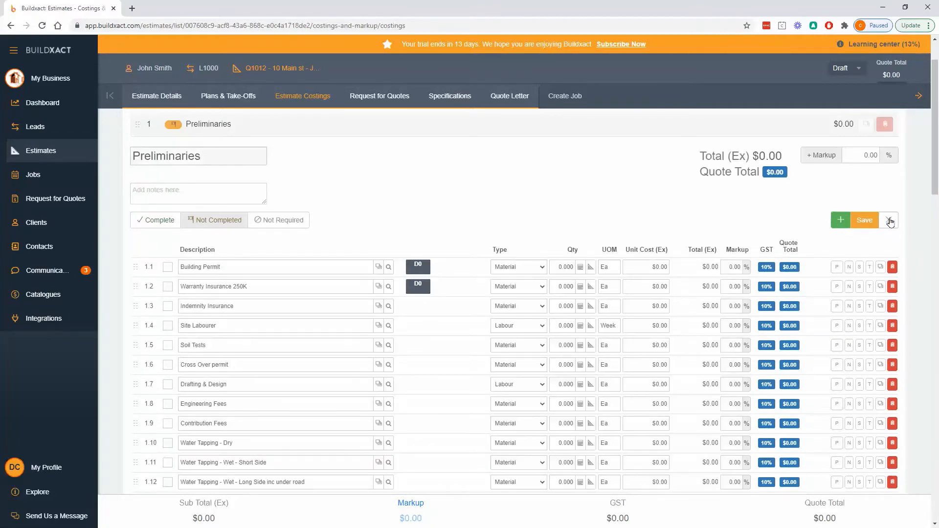
click(864, 220)
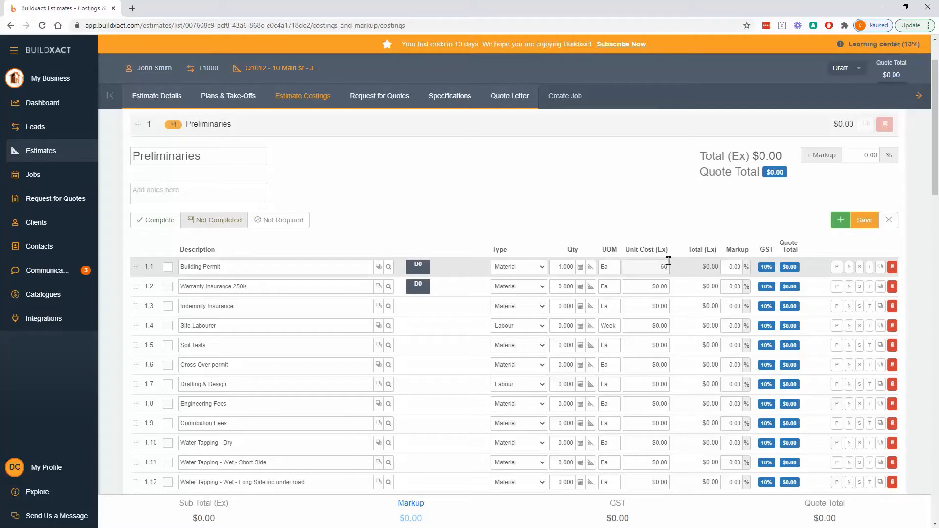
text(600.00)
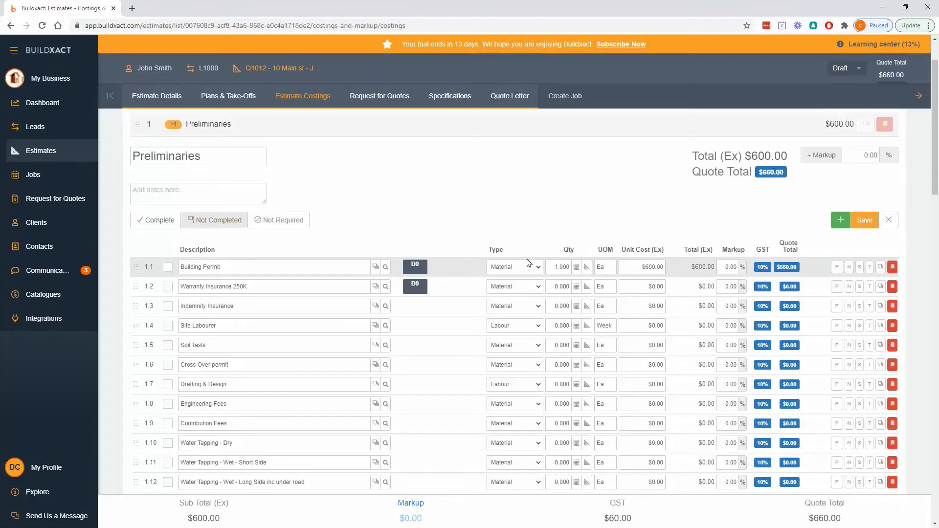
click(514, 266)
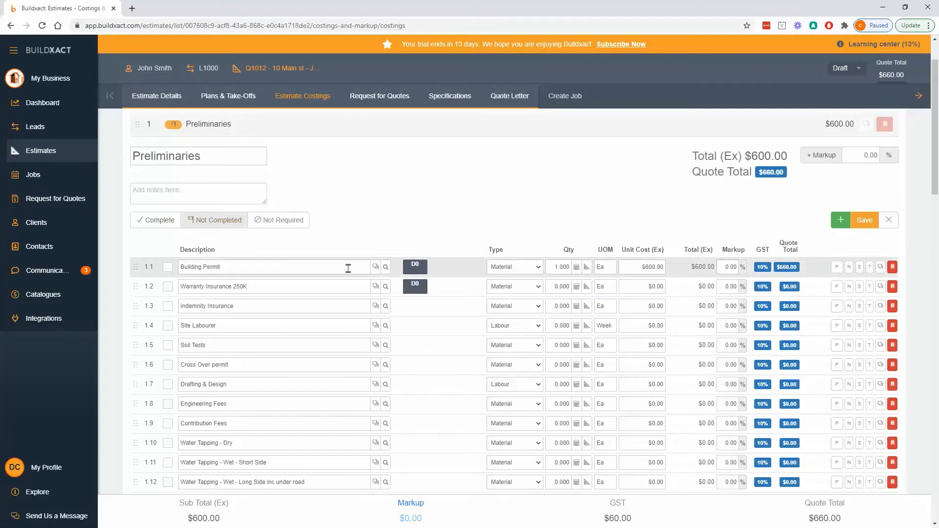
Swap line 1.1 for catalogue item Permit Council at $500 and review its catalogue link details.
text(permit)
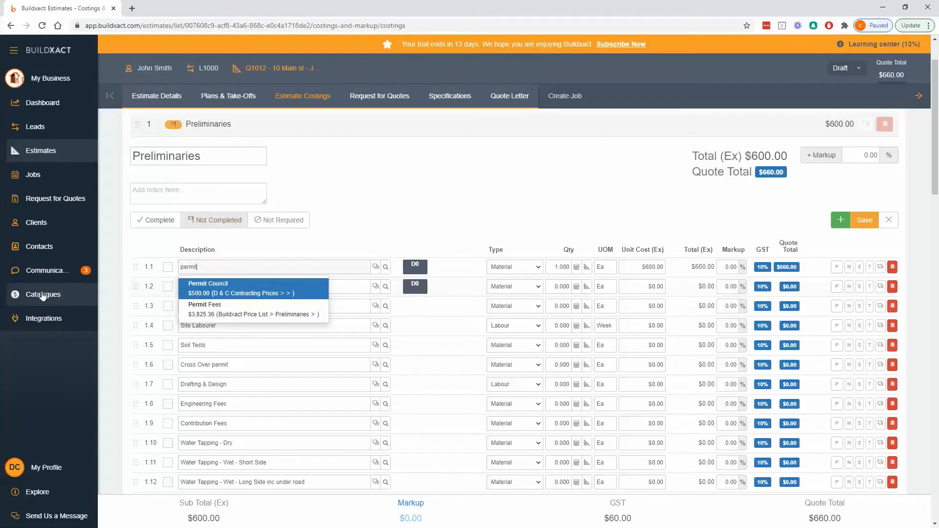
mouse_move(44, 295)
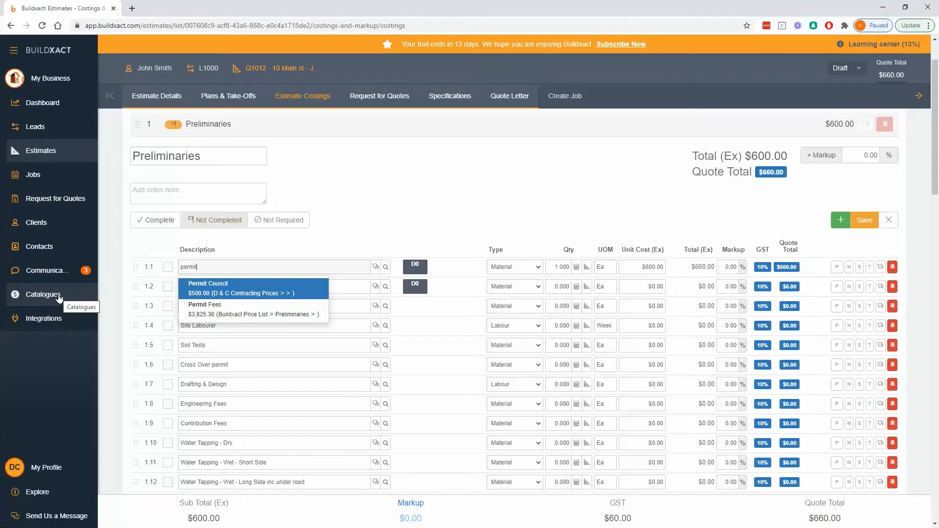
mouse_move(28, 301)
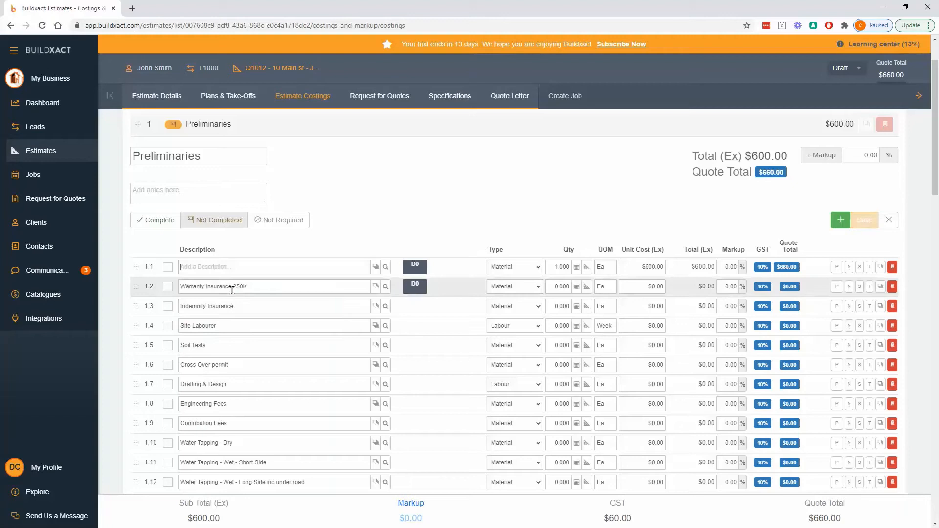
text(Permit Council)
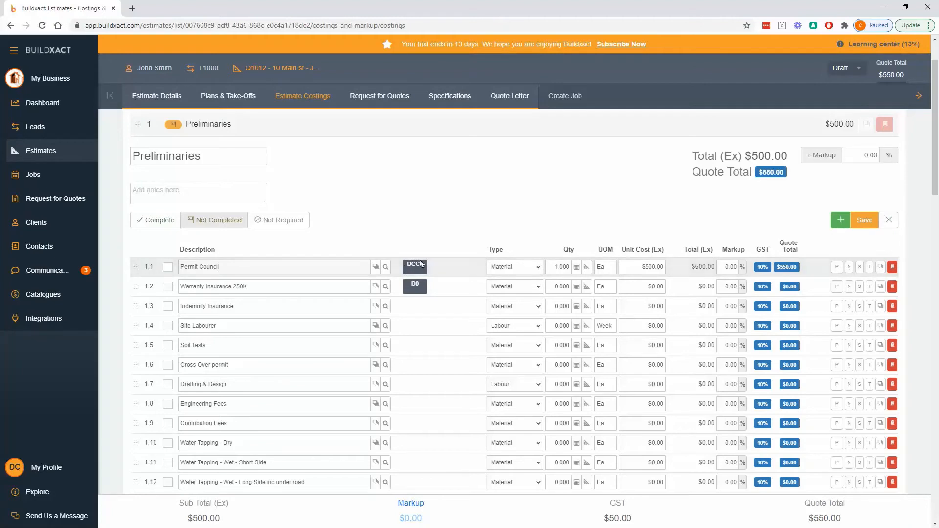
click(414, 265)
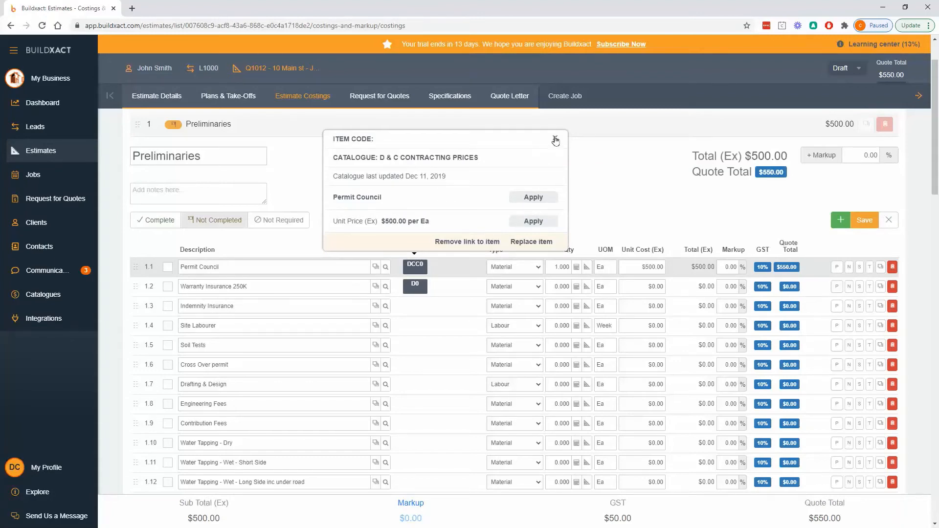
click(554, 138)
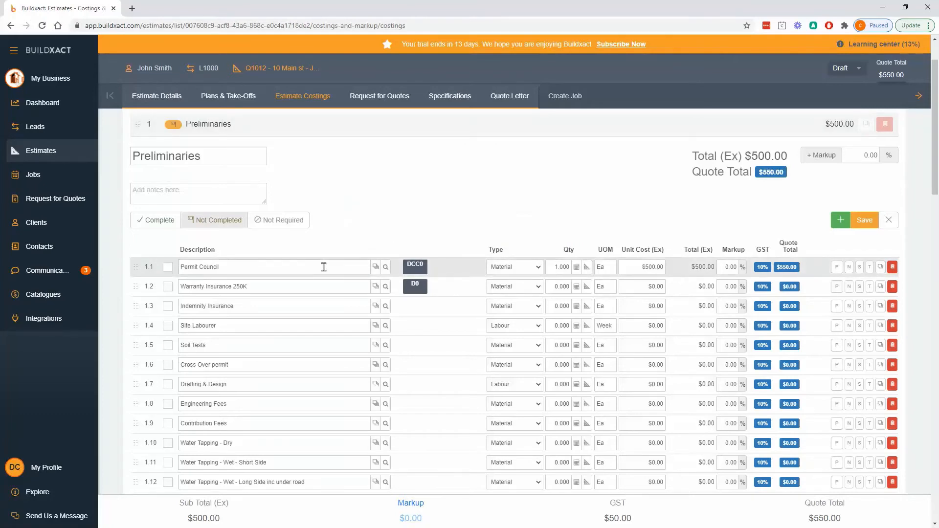
Replace the 1.1 description with 'mgp10 90 45' to list matching Radiata MGP10 timber items.
double_click(199, 267)
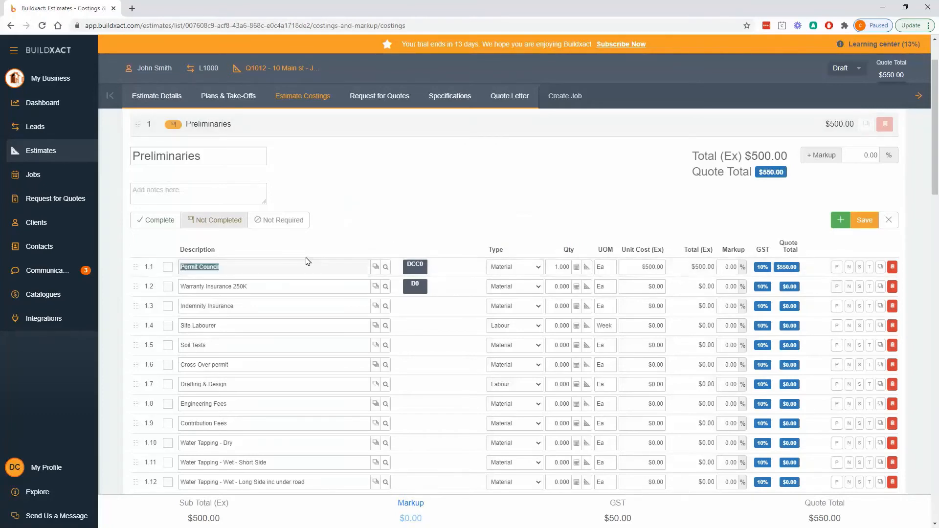
text(pe)
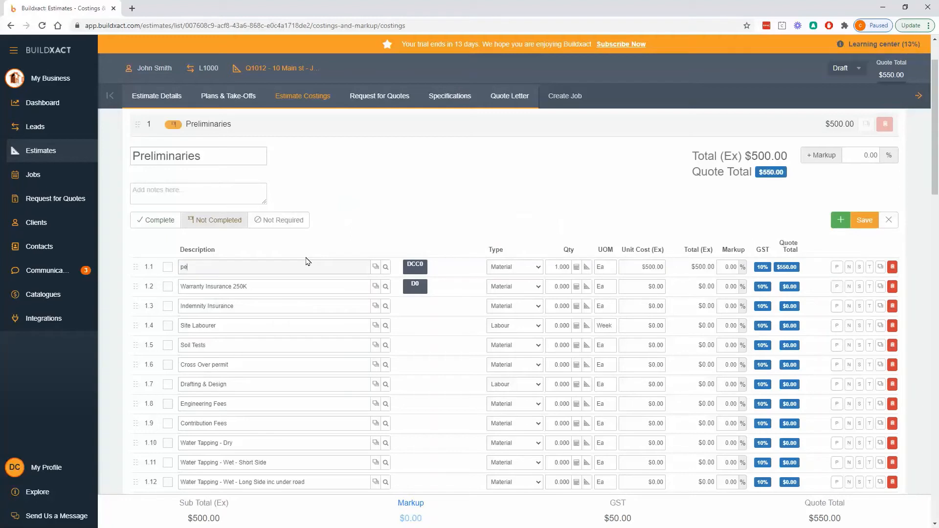
text(mgp10)
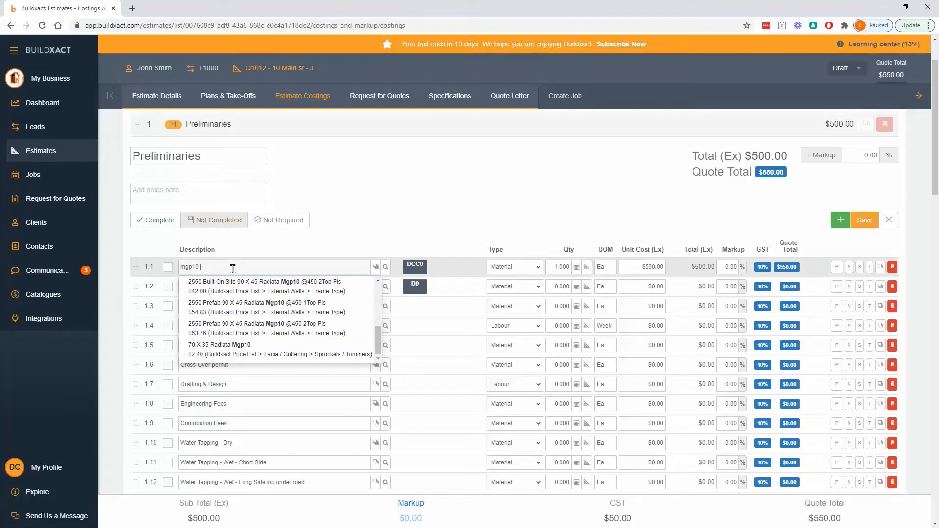
text(90 45)
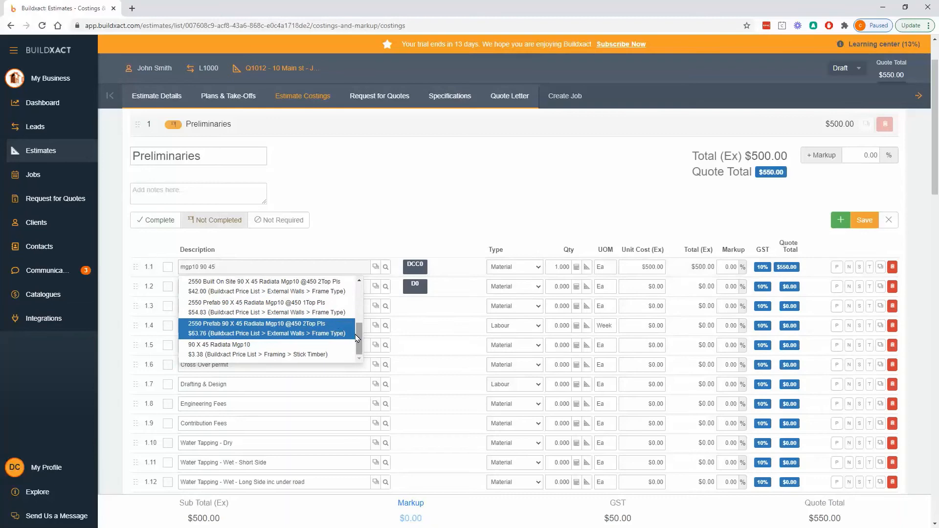
mouse_move(385, 269)
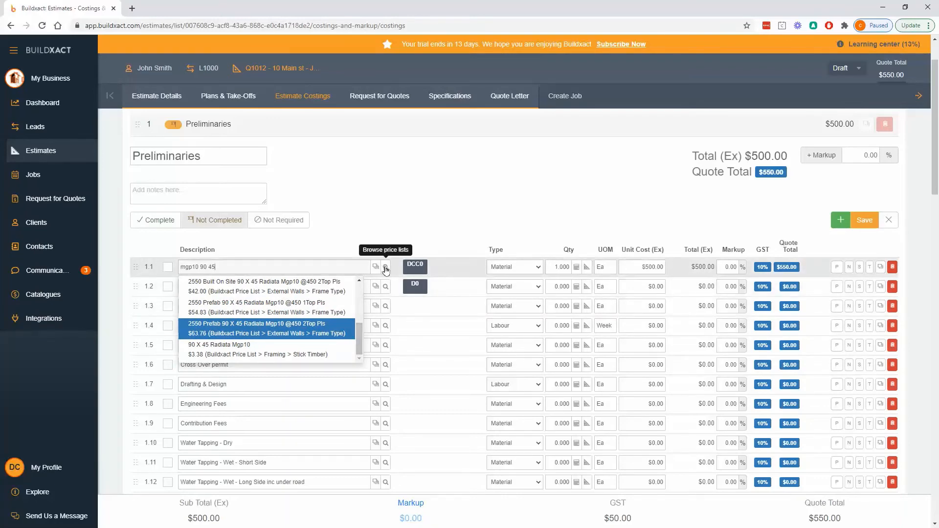
click(385, 266)
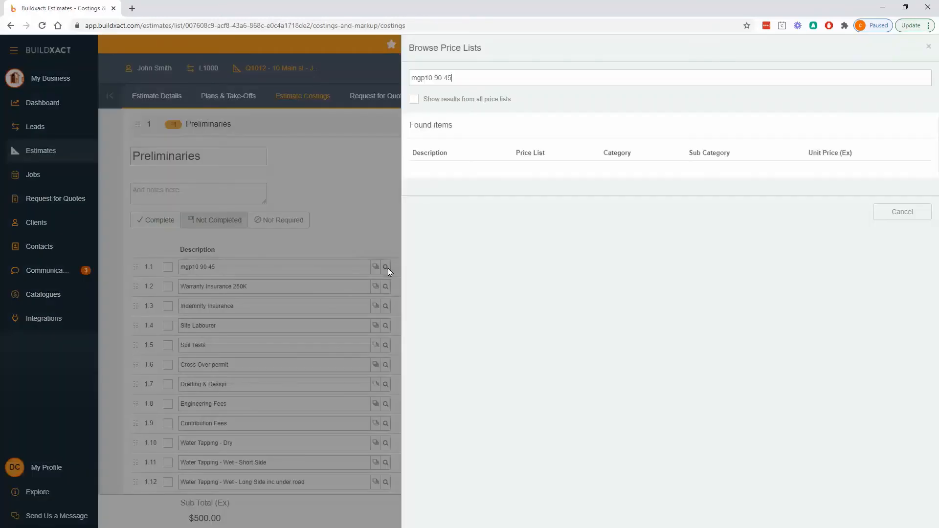
key(Enter)
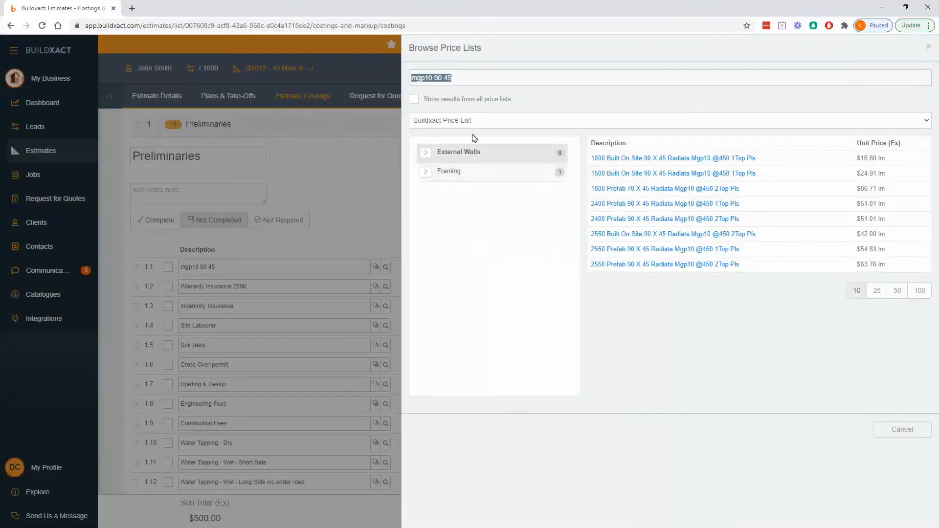
click(668, 119)
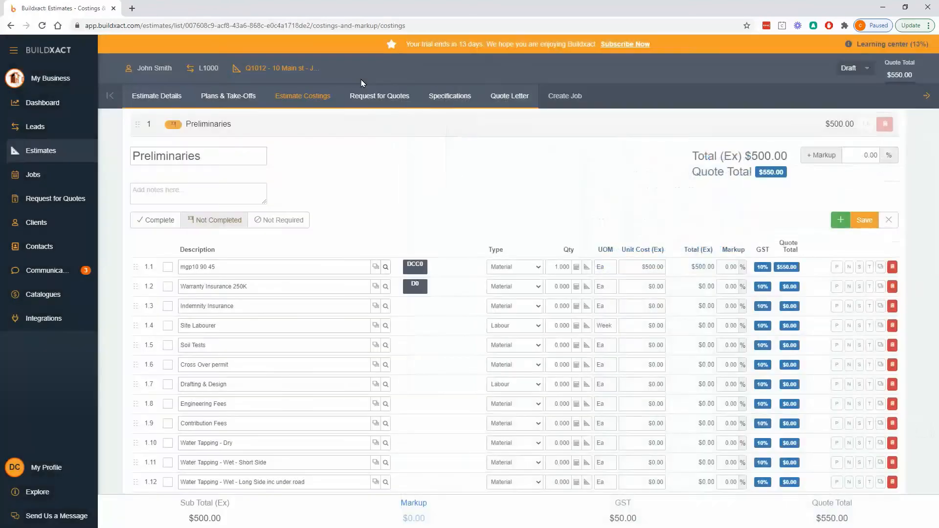
mouse_move(385, 266)
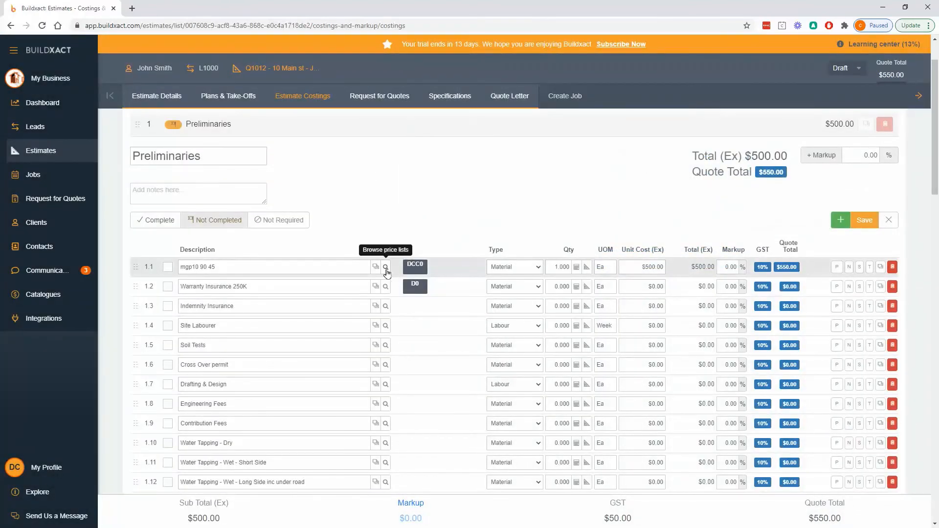
click(386, 267)
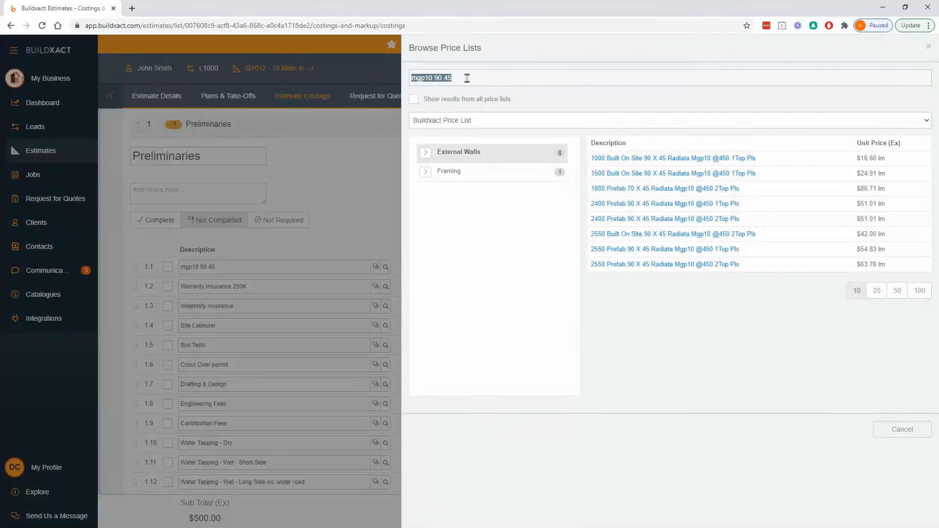
click(668, 101)
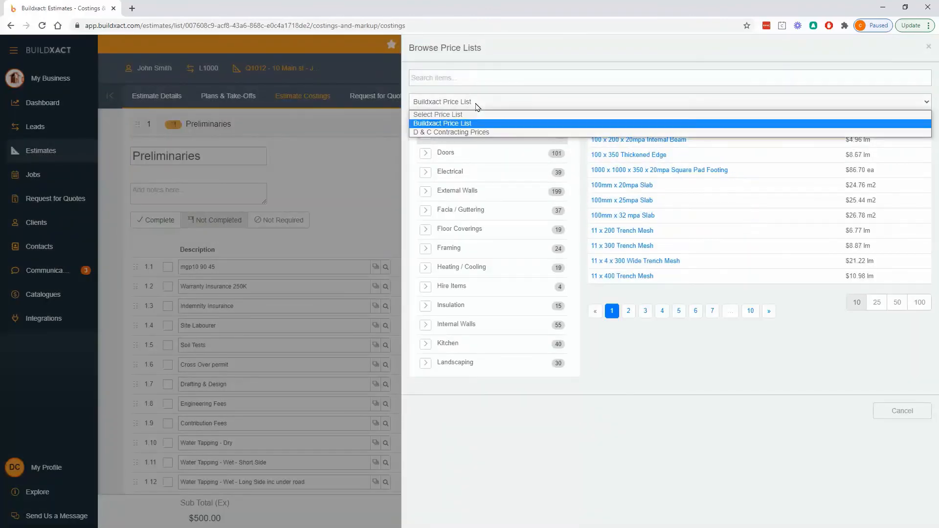
mouse_move(451, 132)
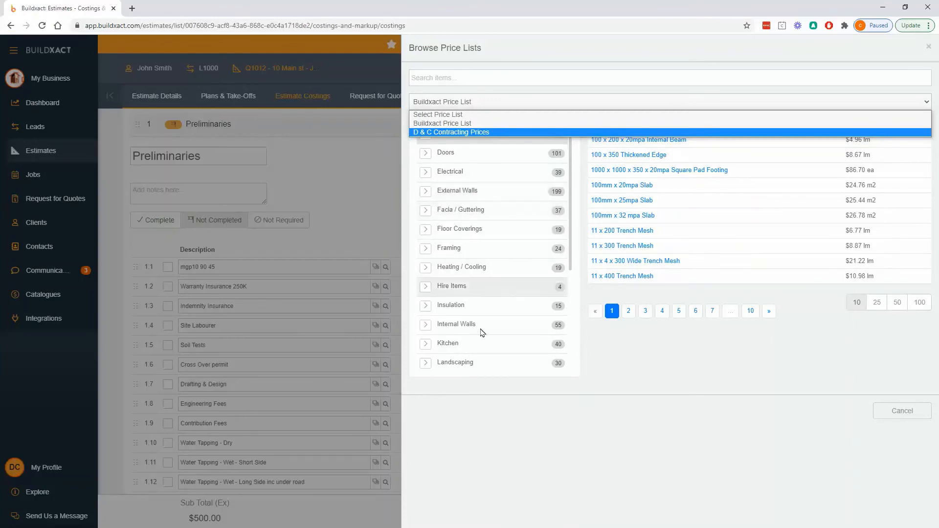
mouse_move(517, 228)
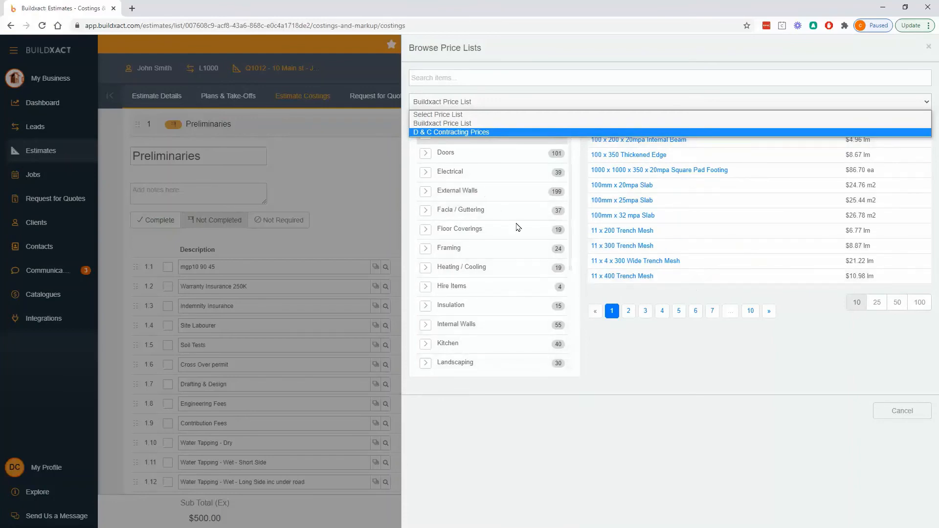
mouse_move(741, 405)
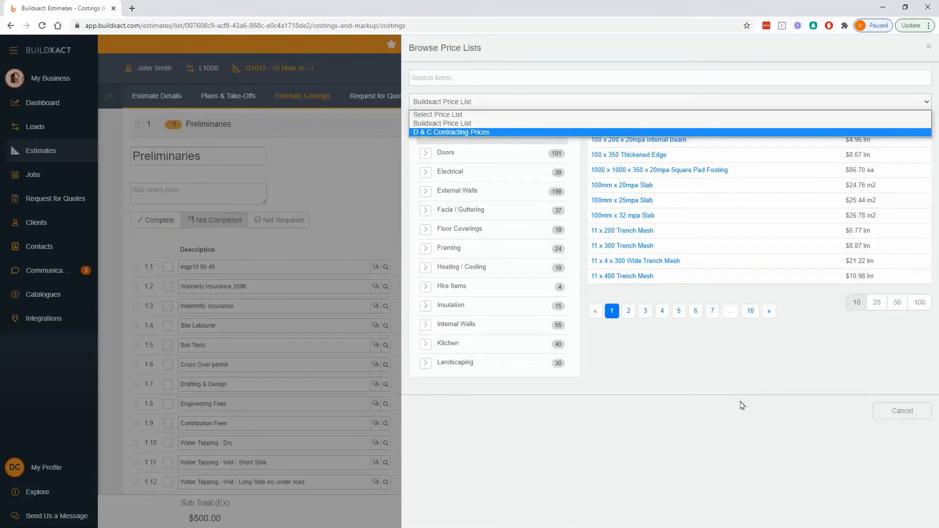
mouse_move(738, 390)
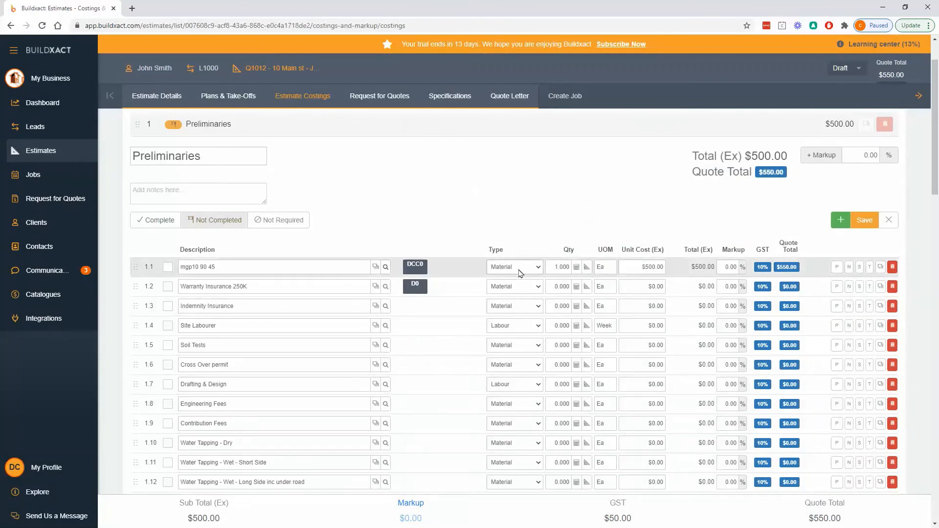
click(514, 266)
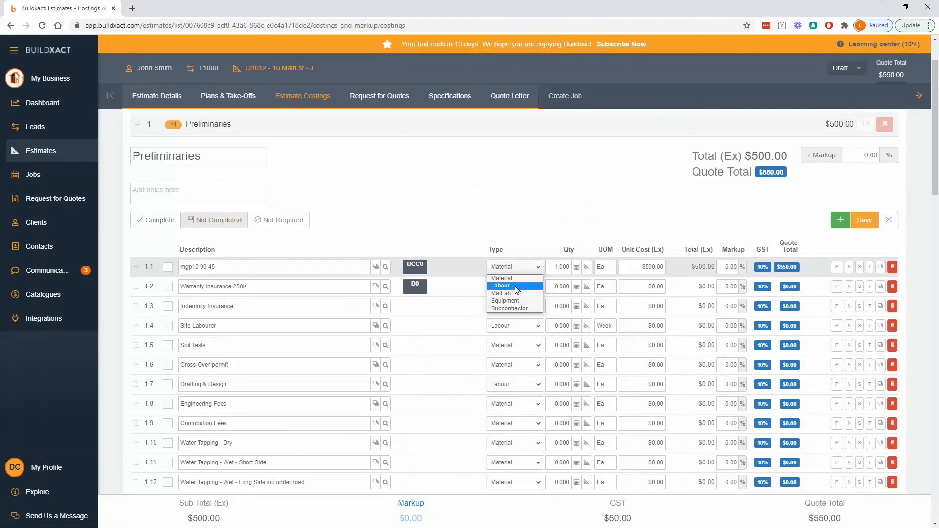
mouse_move(512, 278)
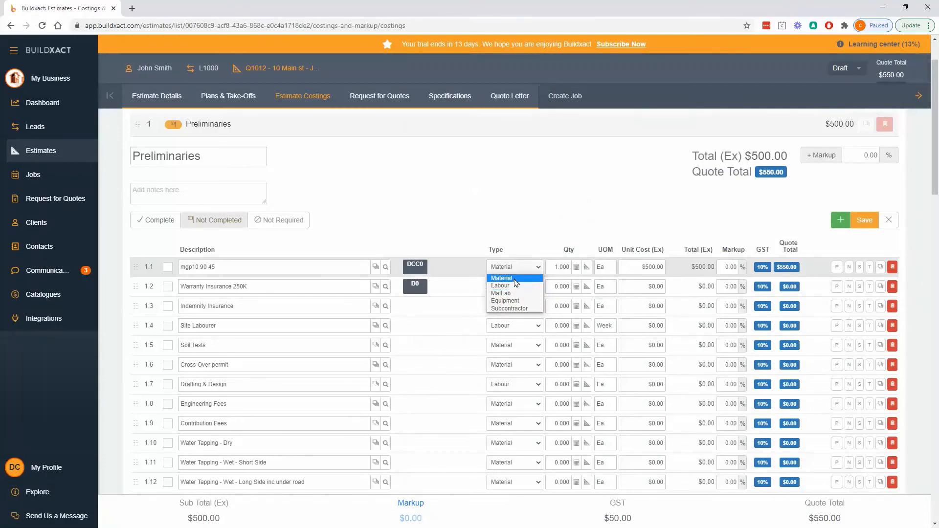
mouse_move(501, 285)
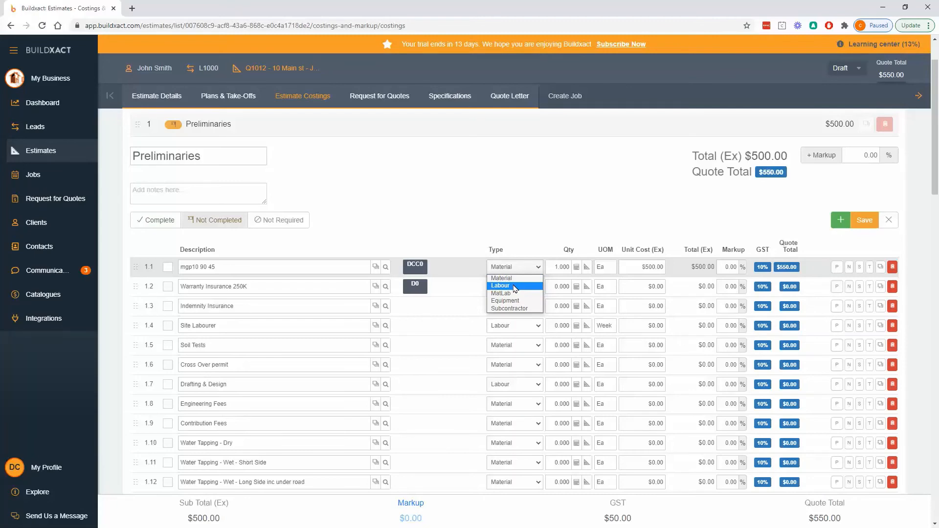
mouse_move(514, 292)
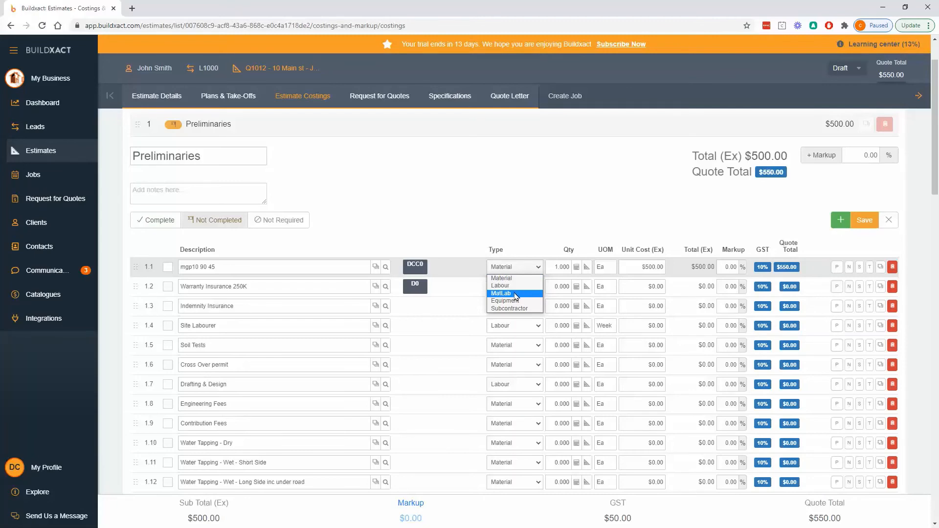
mouse_move(508, 293)
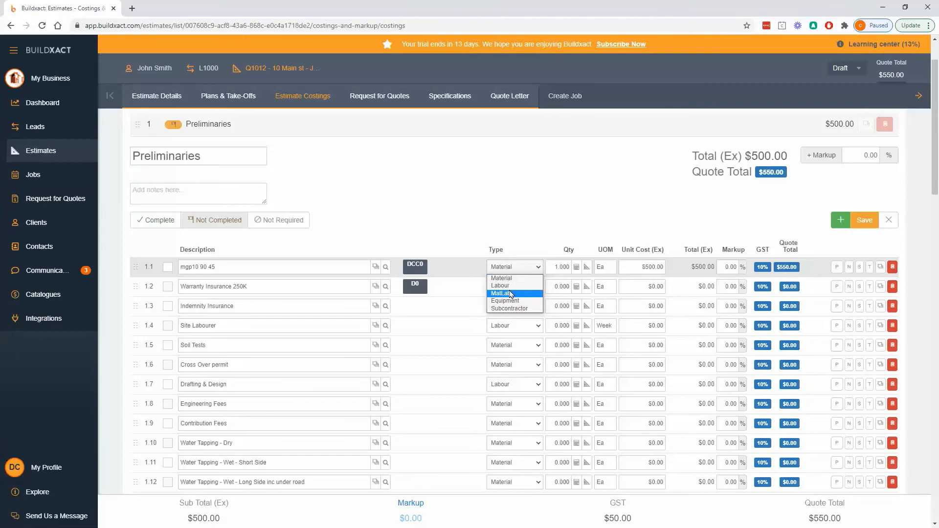
mouse_move(512, 286)
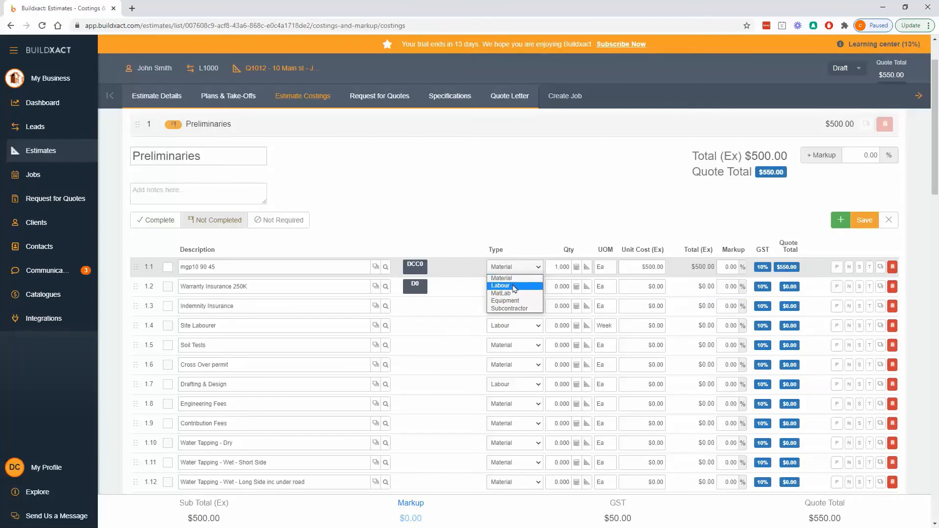
mouse_move(515, 300)
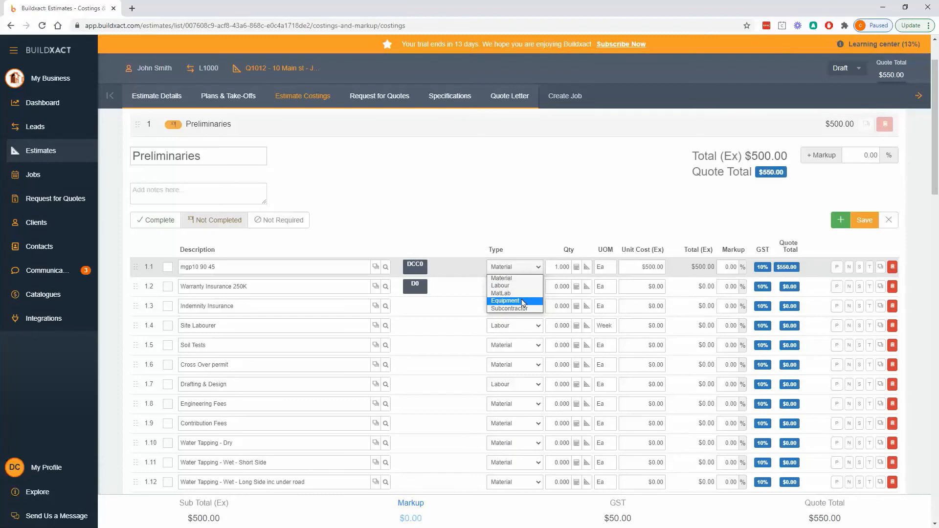
mouse_move(513, 308)
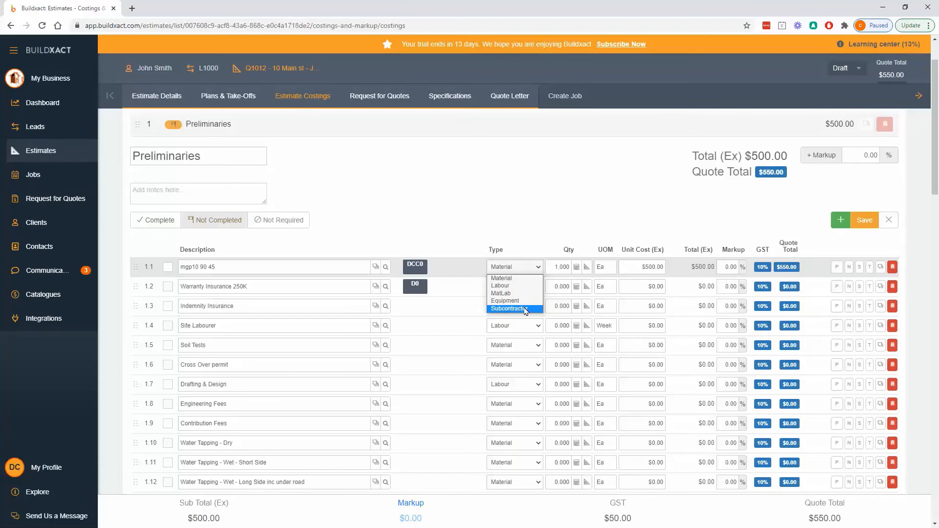
mouse_move(527, 292)
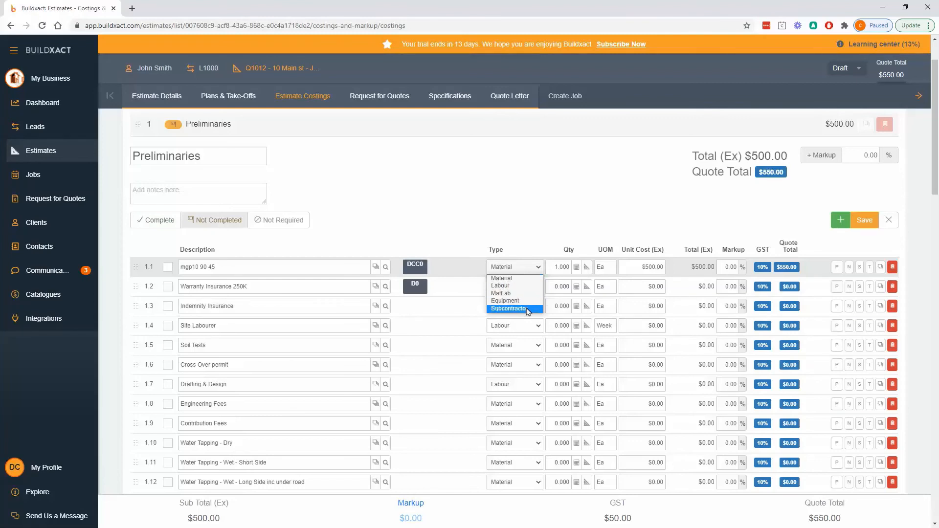
mouse_move(513, 285)
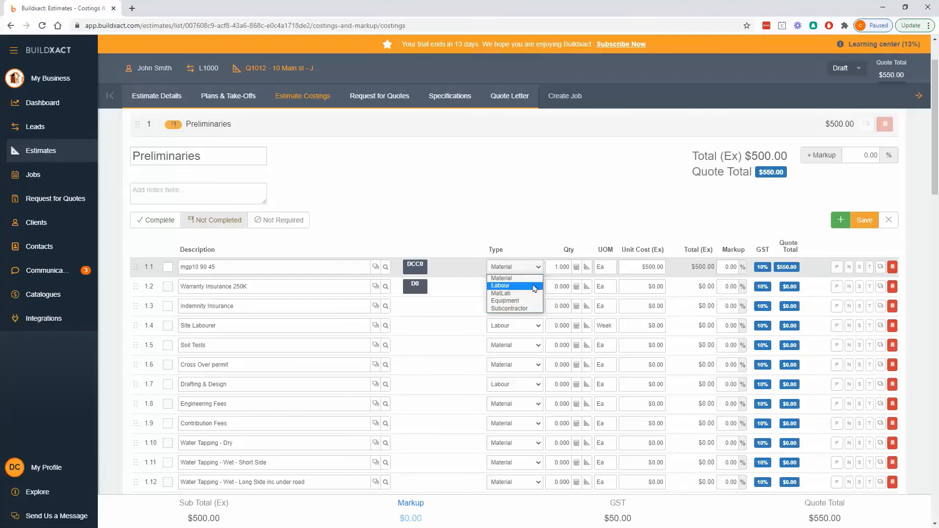
mouse_move(519, 309)
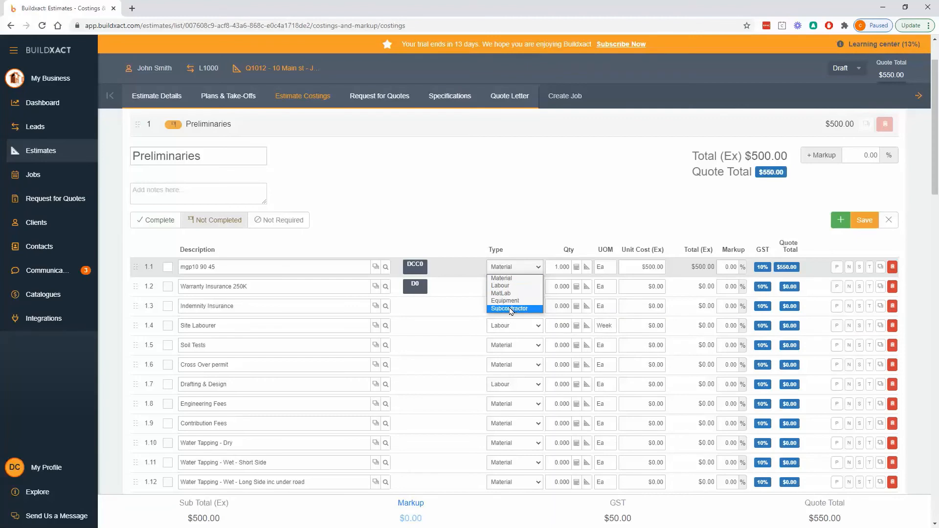
mouse_move(509, 294)
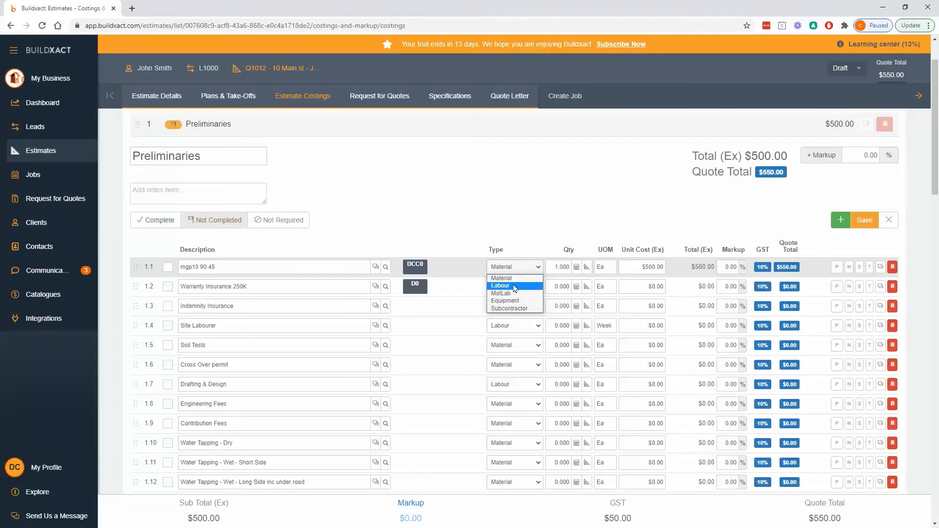
mouse_move(513, 308)
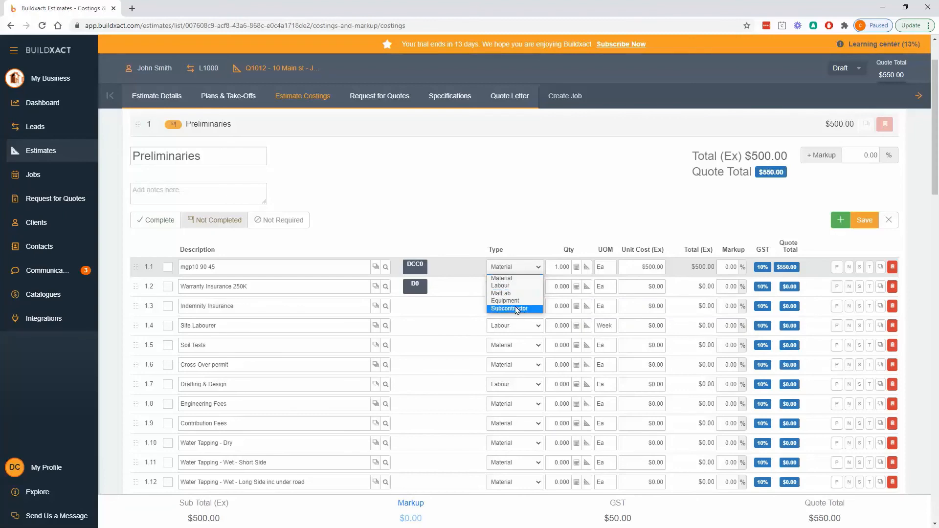
mouse_move(514, 278)
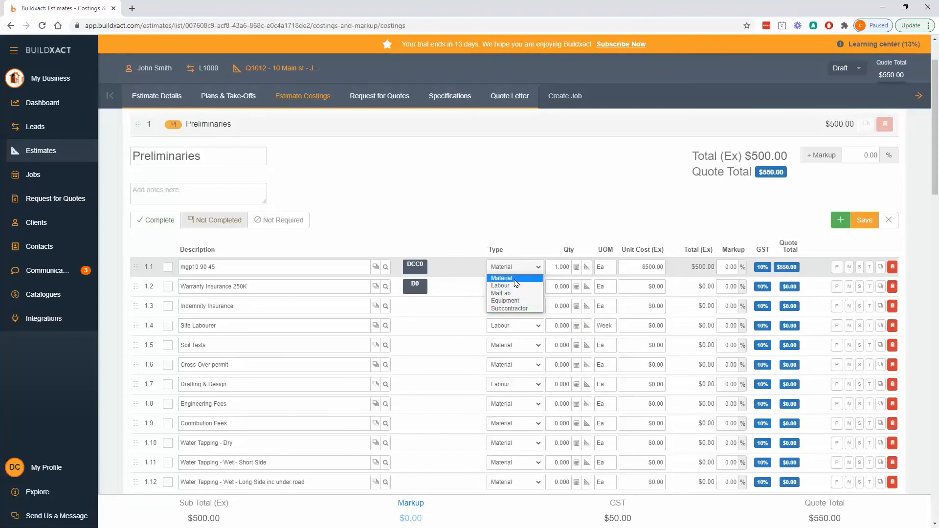
mouse_move(510, 293)
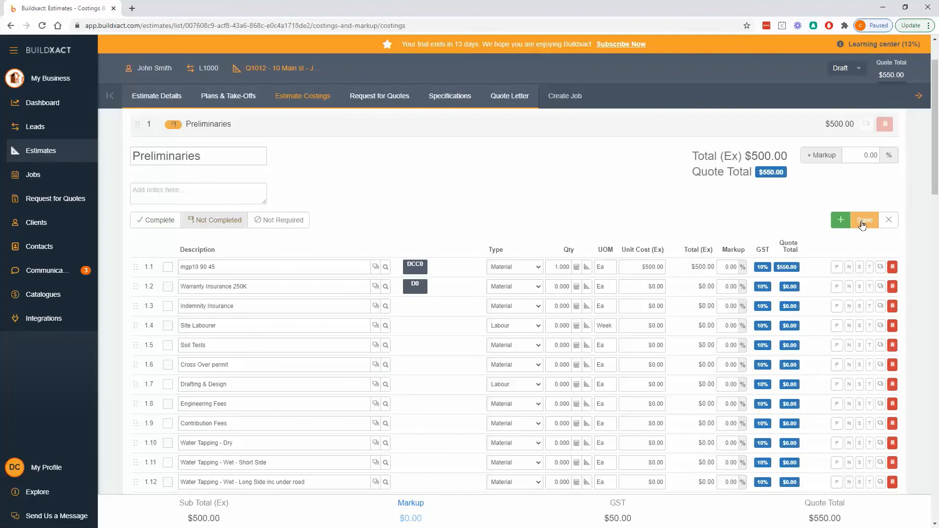
Save the Preliminaries costings and show the estimate's print and email options.
click(863, 220)
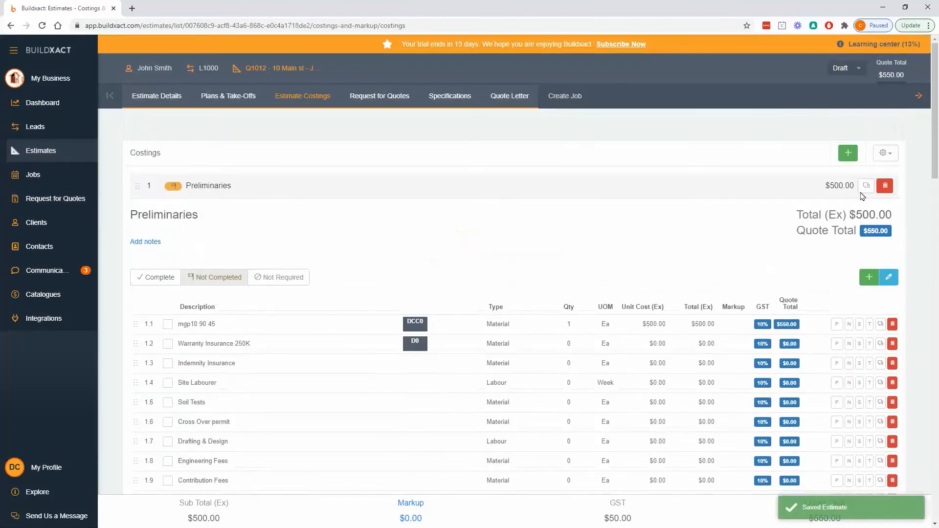
click(883, 153)
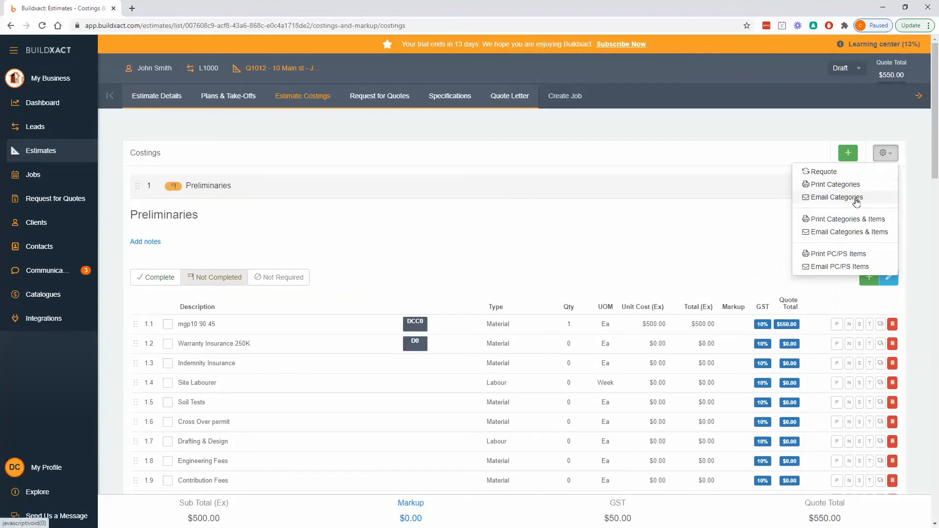
mouse_move(857, 188)
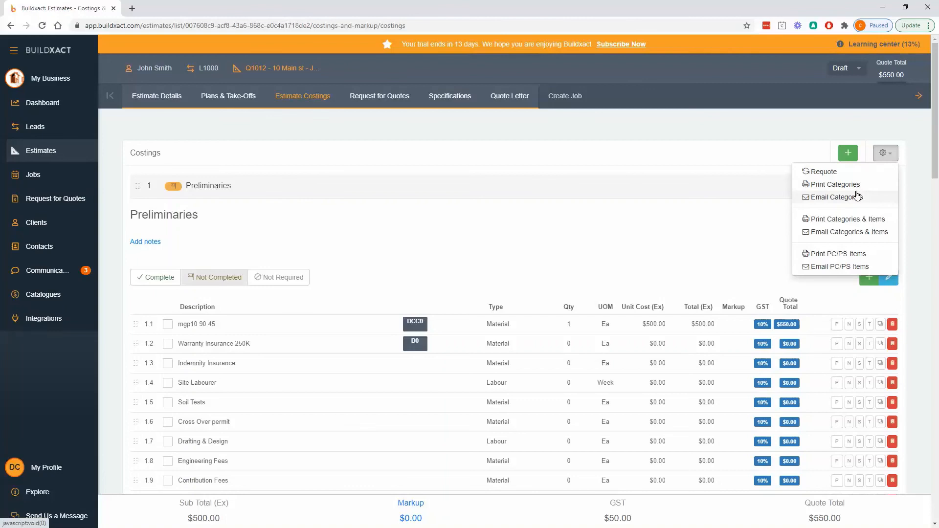
mouse_move(861, 184)
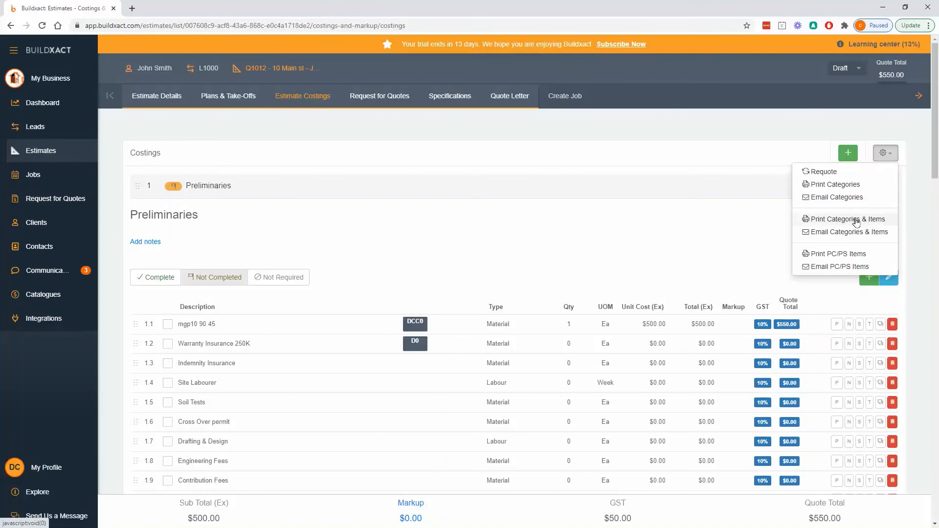
Generate the Categories & Items estimate report as a PDF and view quote Q1012.
click(845, 218)
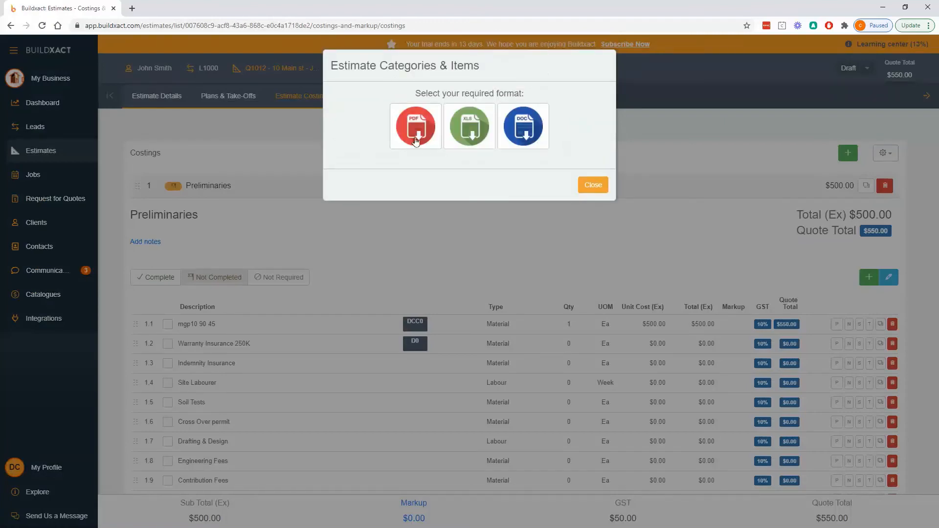
click(414, 127)
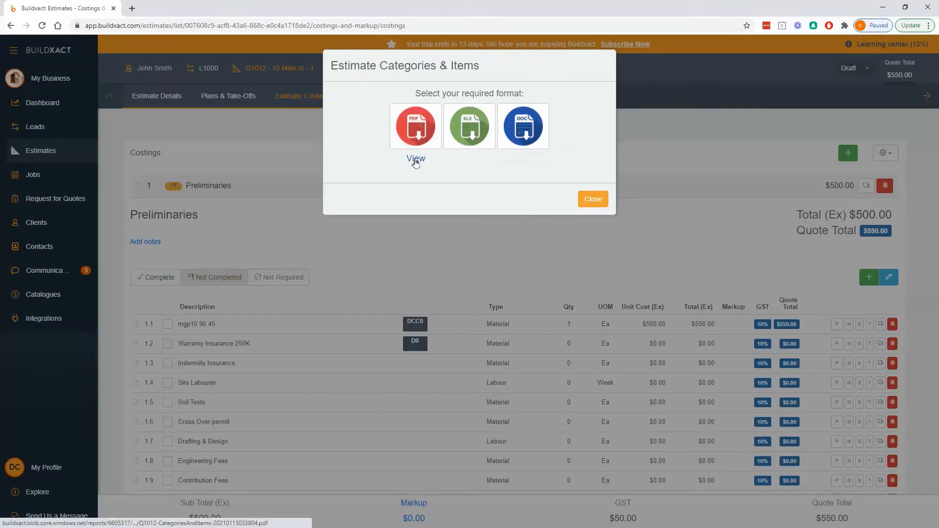
click(415, 159)
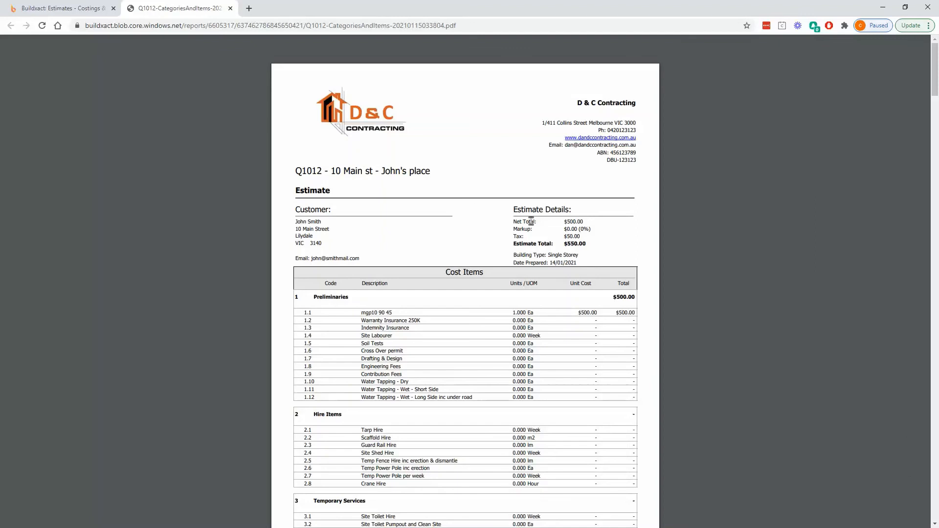
mouse_move(569, 255)
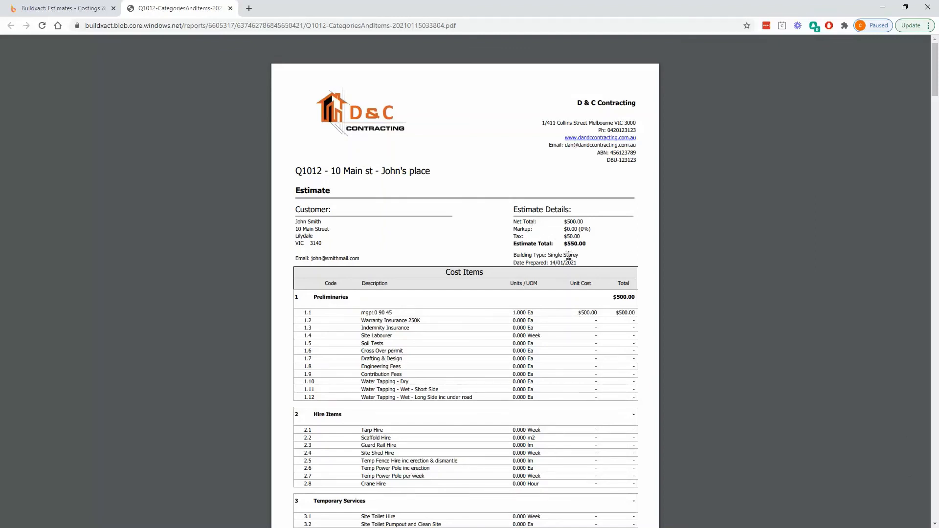